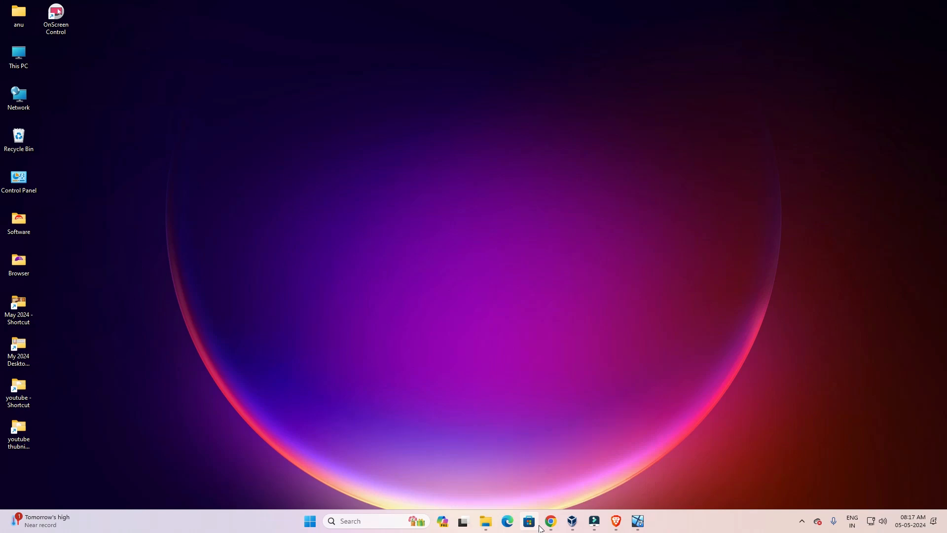
mouse_move(548, 521)
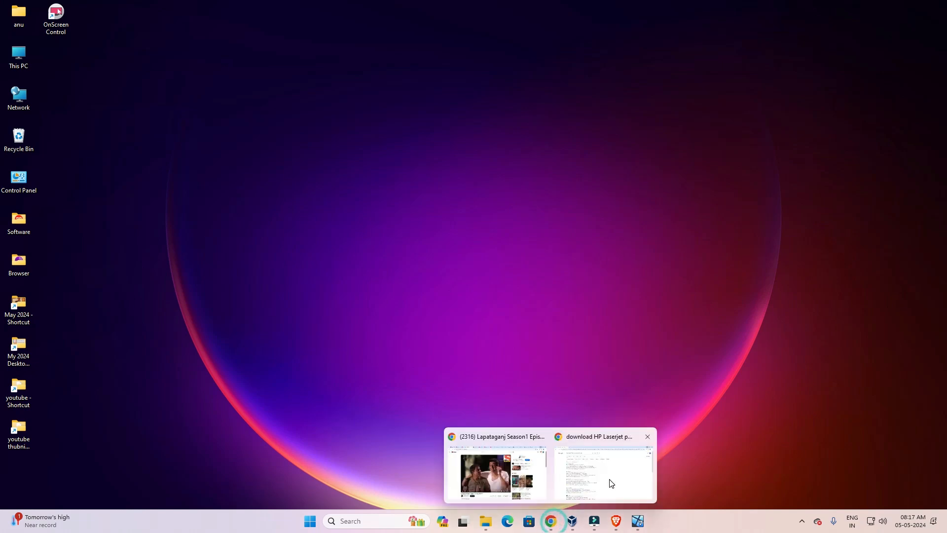
Open the HP LaserJet P1005 driver search in Chrome and right-click HP's official result.
left_click(602, 471)
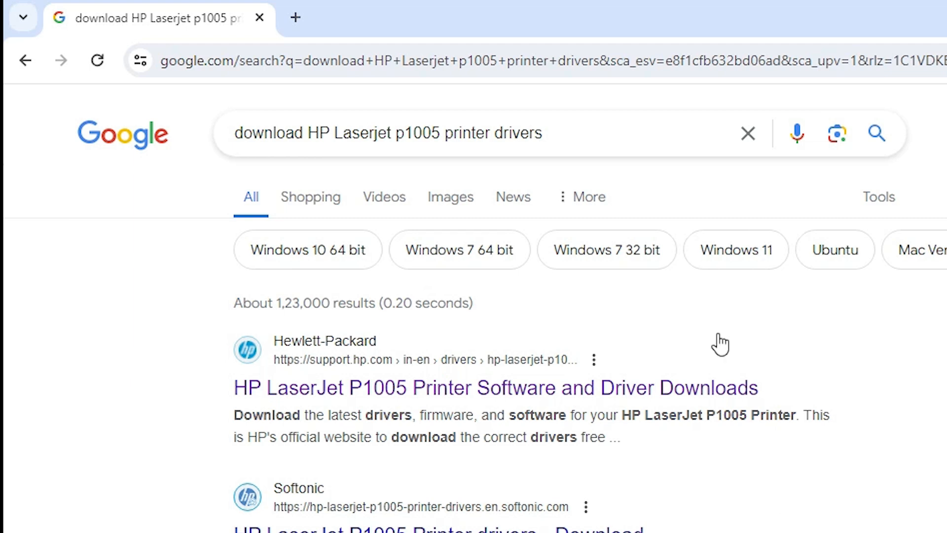
left_click(387, 133)
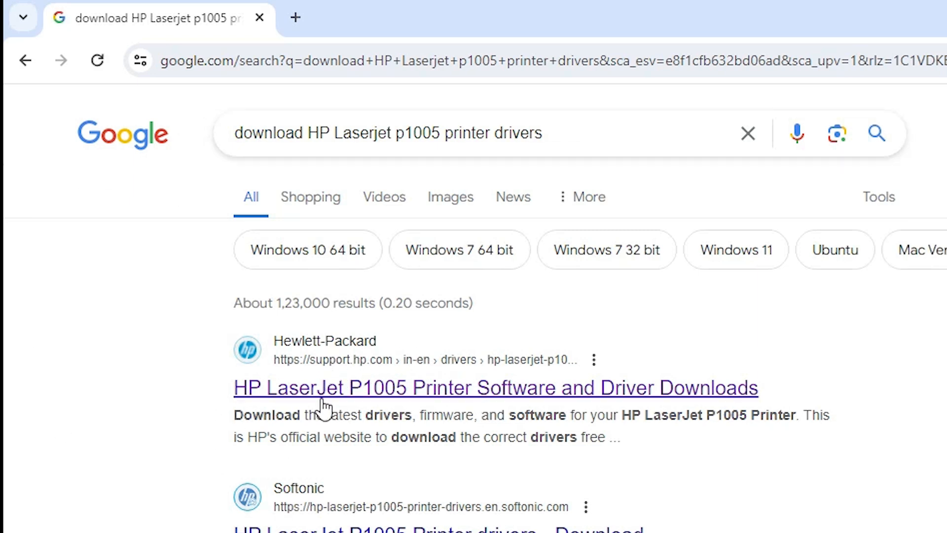
right_click(326, 403)
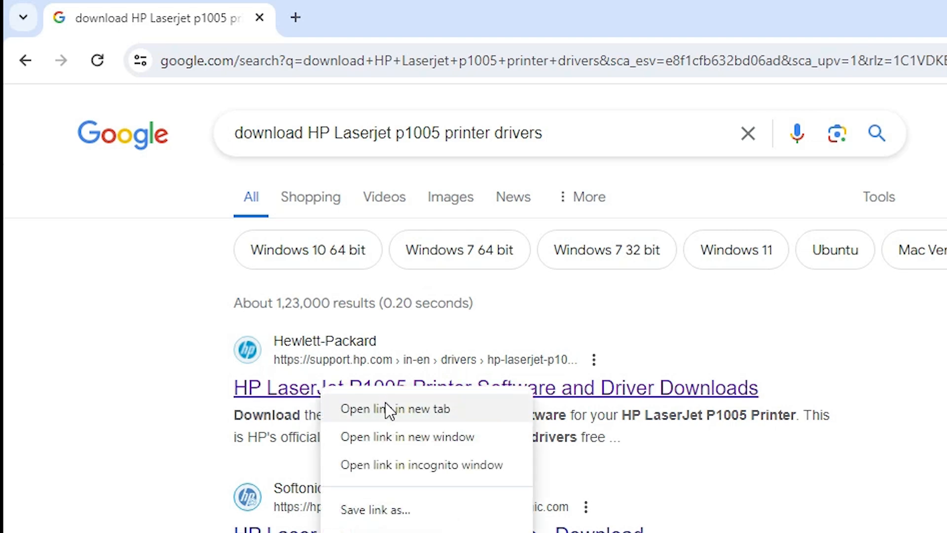
Open HP's P1005 drivers page in a new tab, confirming Windows 10 (64-bit).
left_click(394, 409)
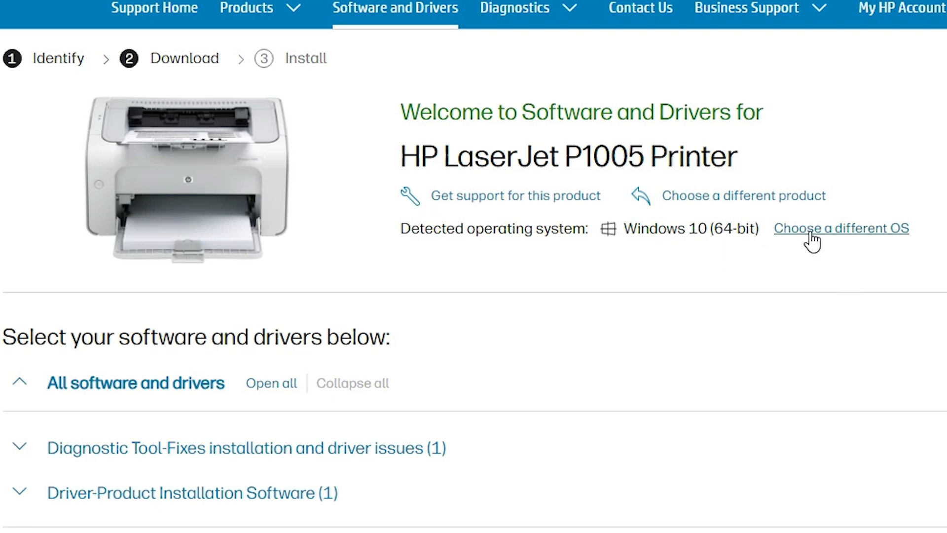
left_click(840, 227)
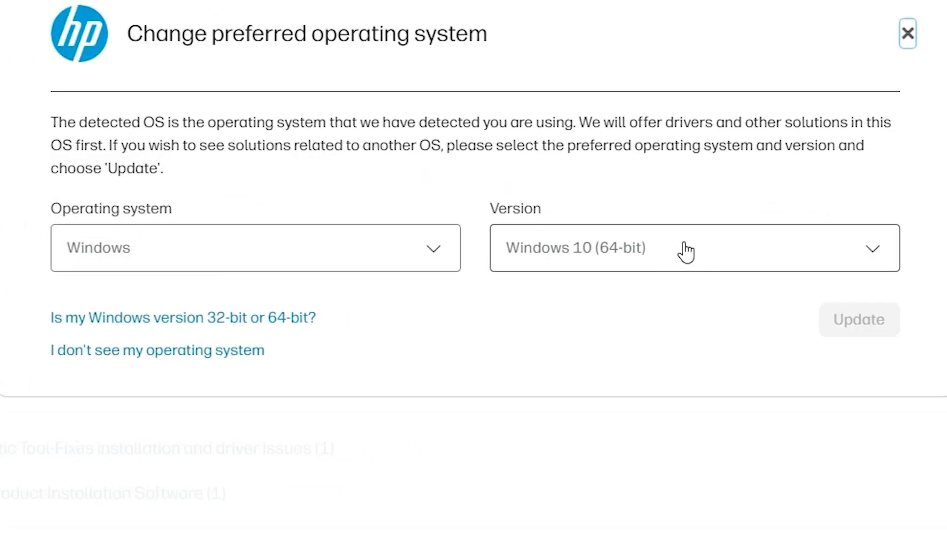
mouse_move(581, 245)
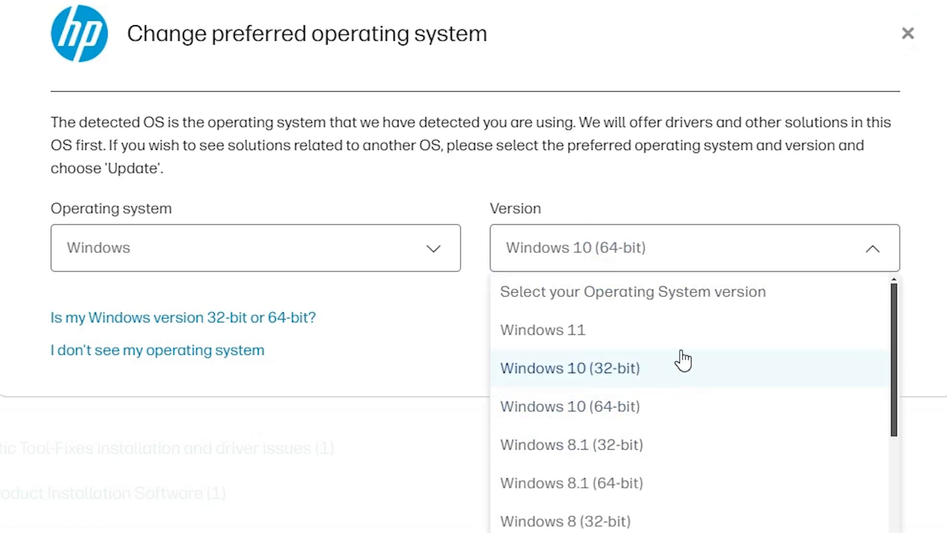
mouse_move(542, 330)
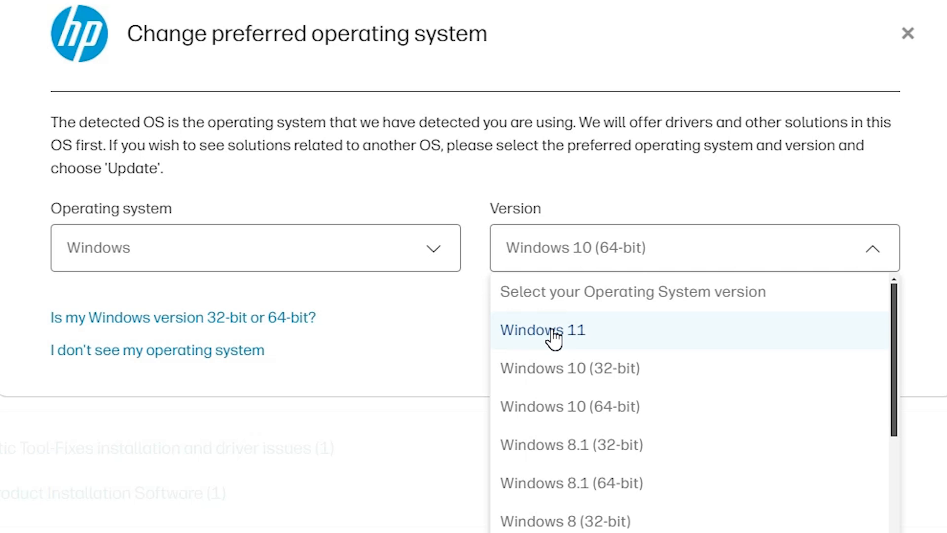
mouse_move(589, 406)
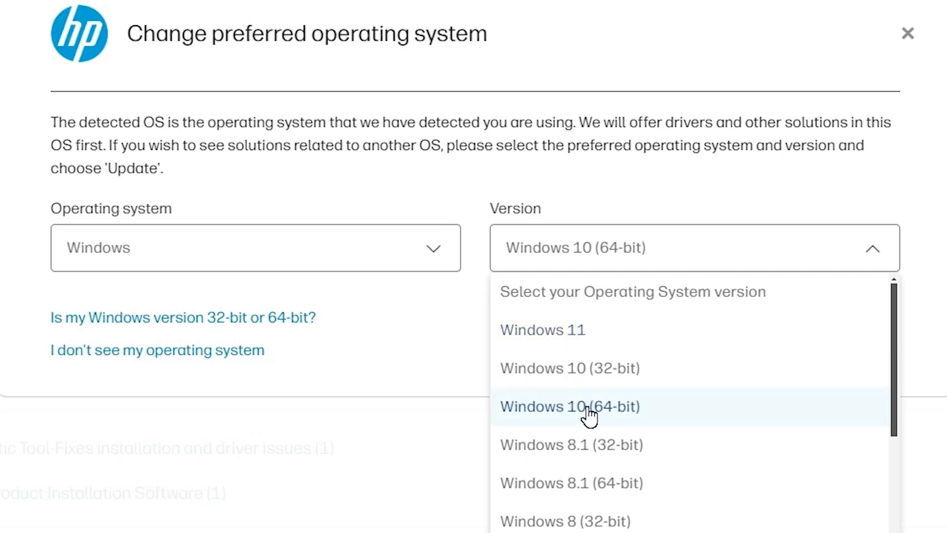
left_click(568, 405)
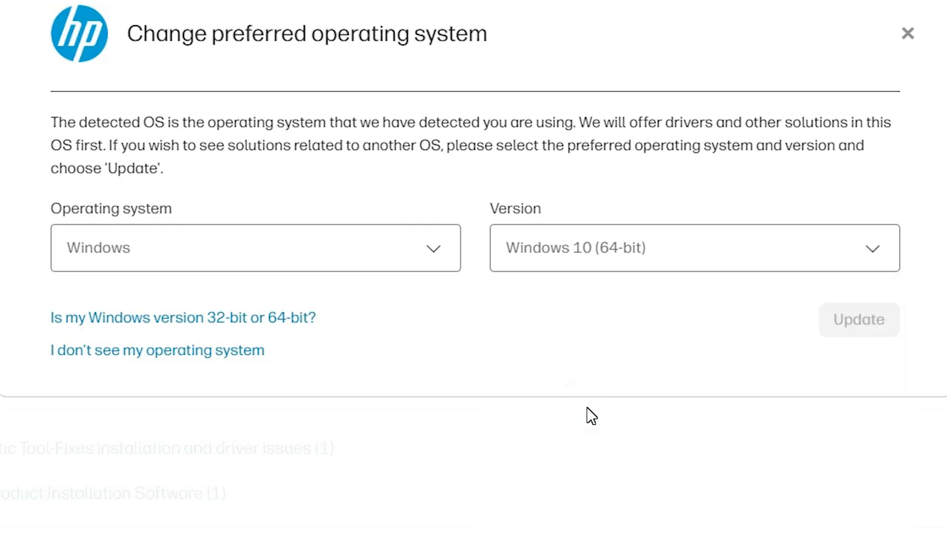
mouse_move(904, 36)
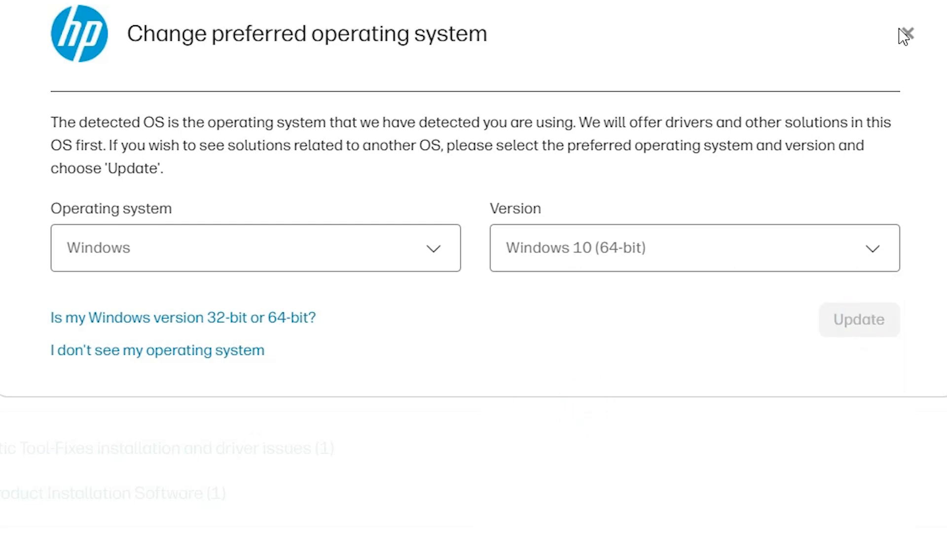
left_click(904, 33)
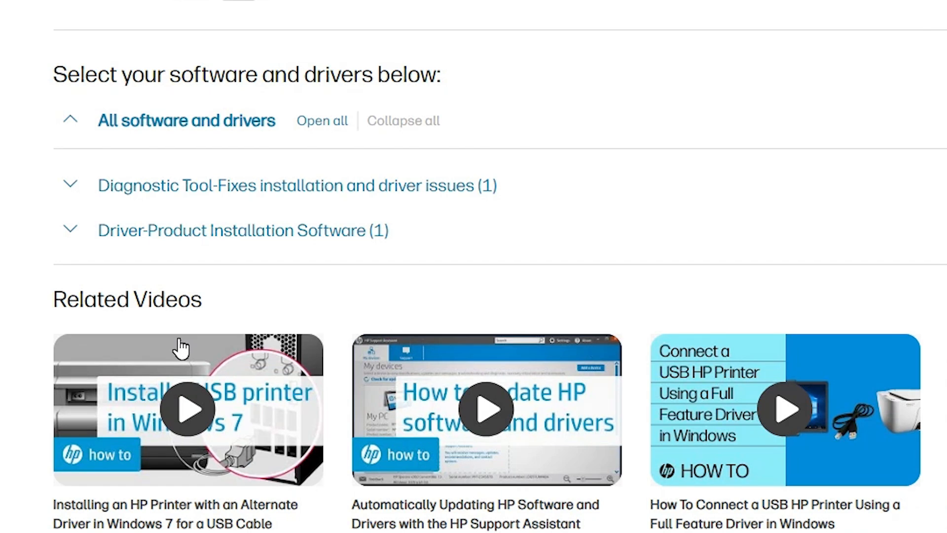
mouse_move(112, 236)
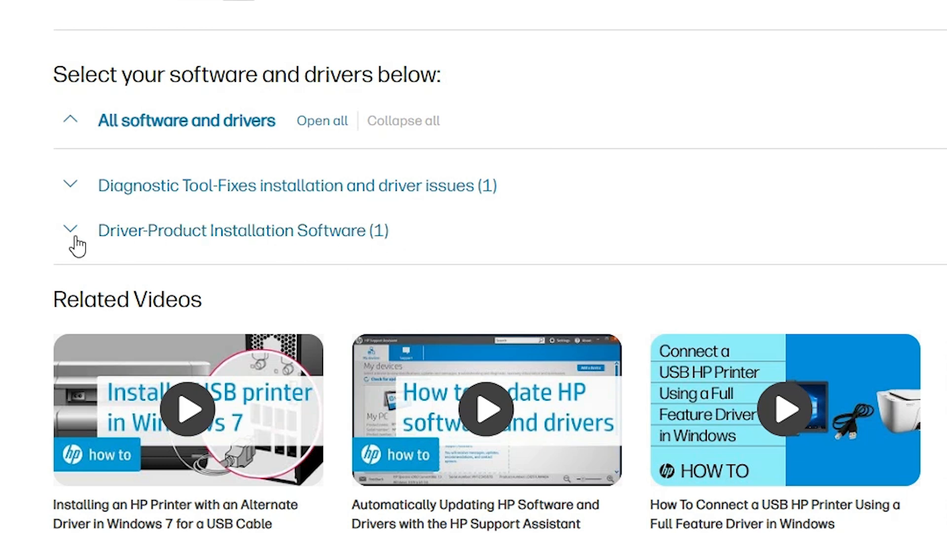
Expand Driver-Product Installation Software and Basic Drivers, then download the Hostbased Plug and Play driver.
left_click(70, 229)
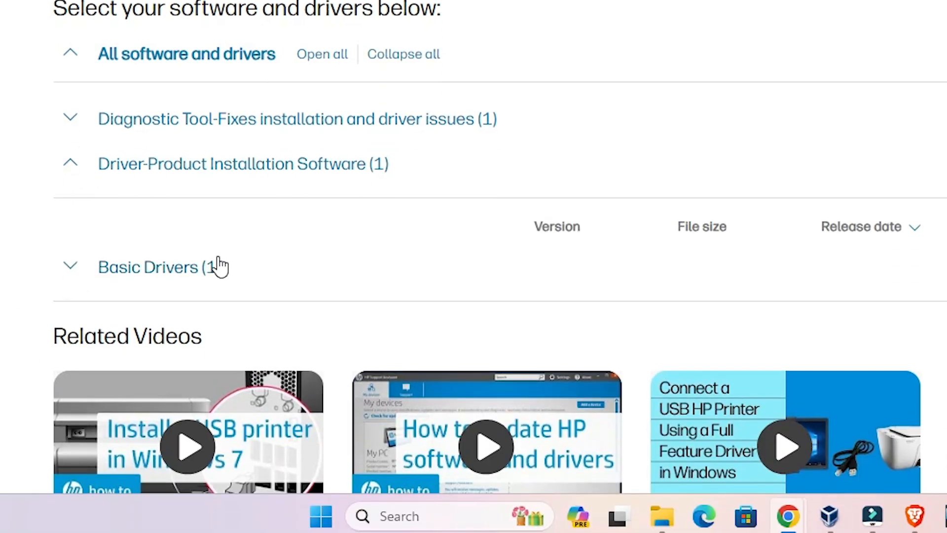
mouse_move(518, 39)
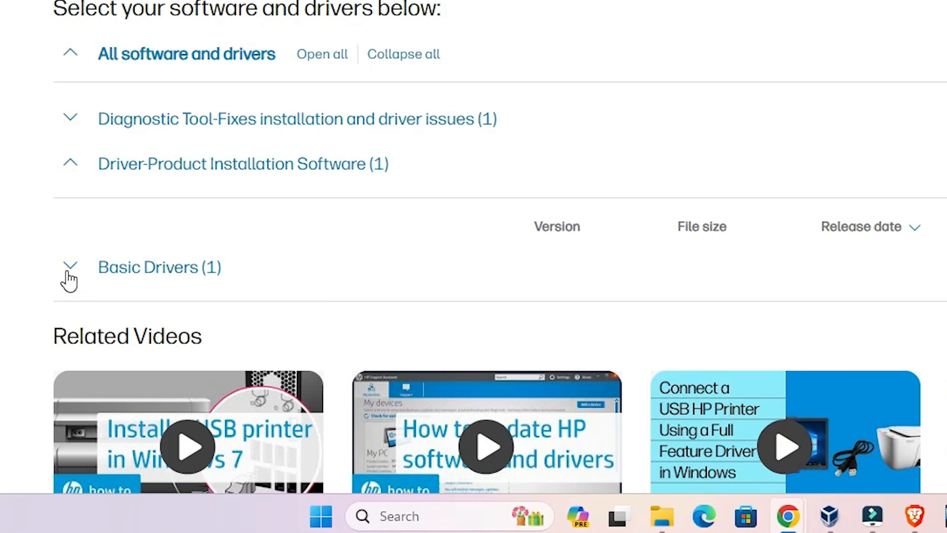
left_click(70, 267)
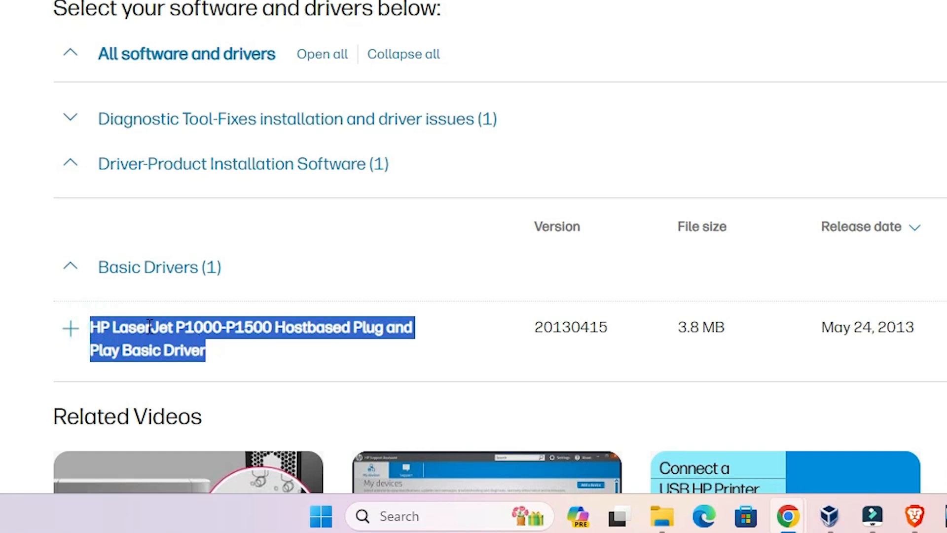
mouse_move(930, 266)
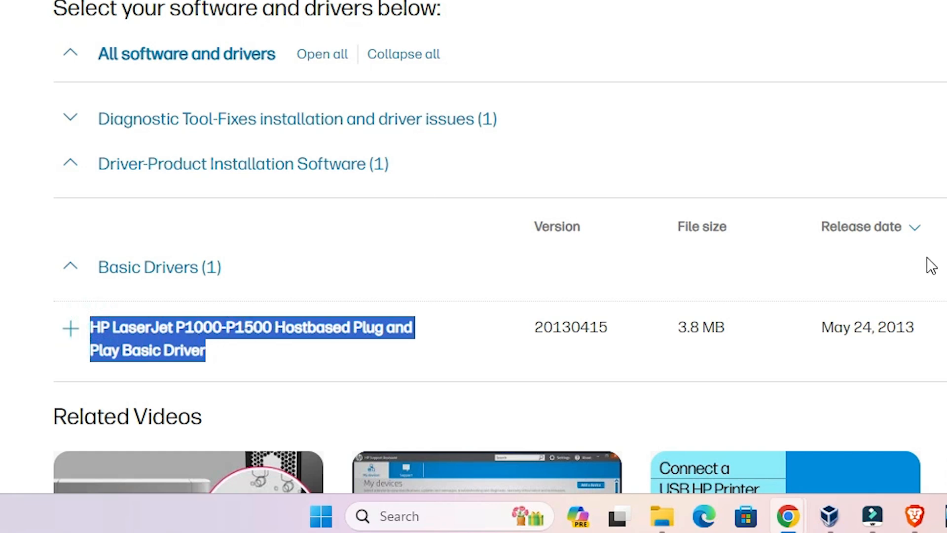
left_click(775, 113)
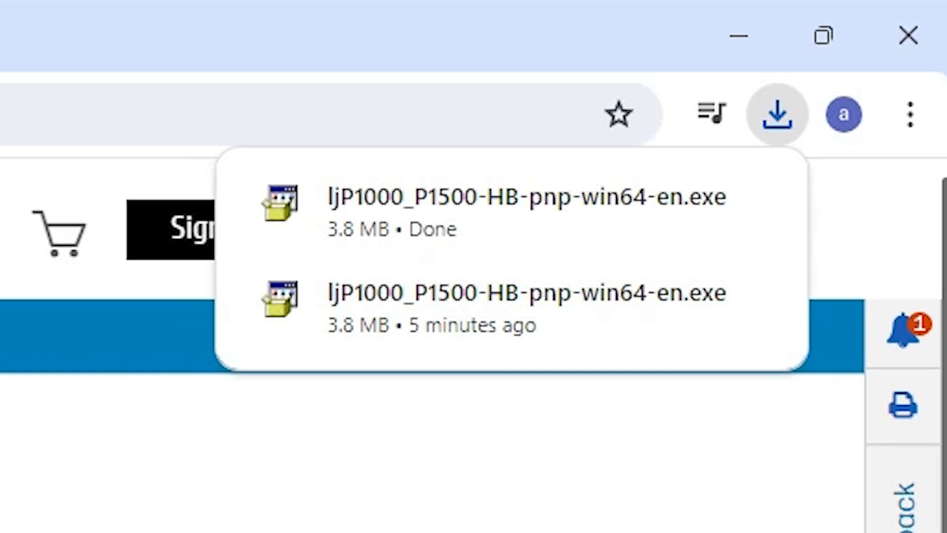
Show the ljP1000_P1500-HB-pnp-win64 installer in its folder from Chrome's download history.
left_click(775, 114)
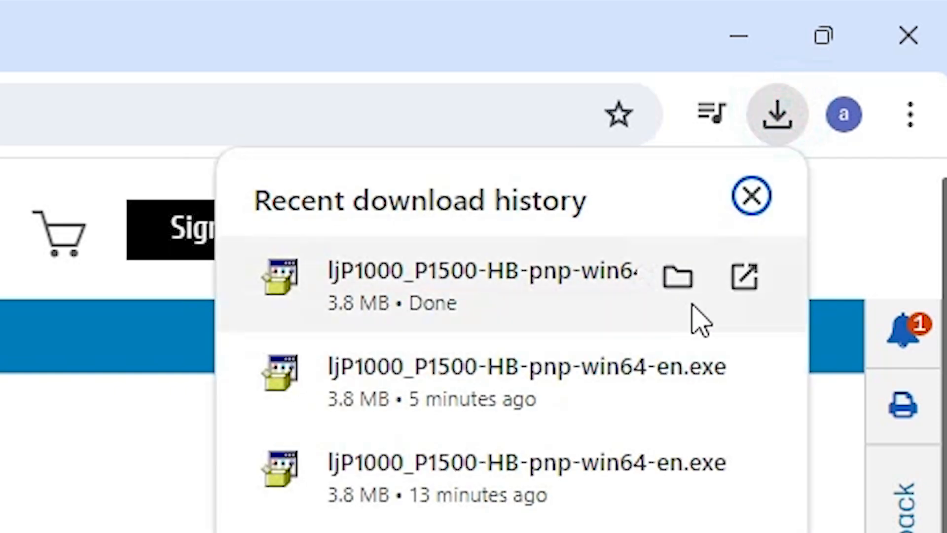
left_click(677, 278)
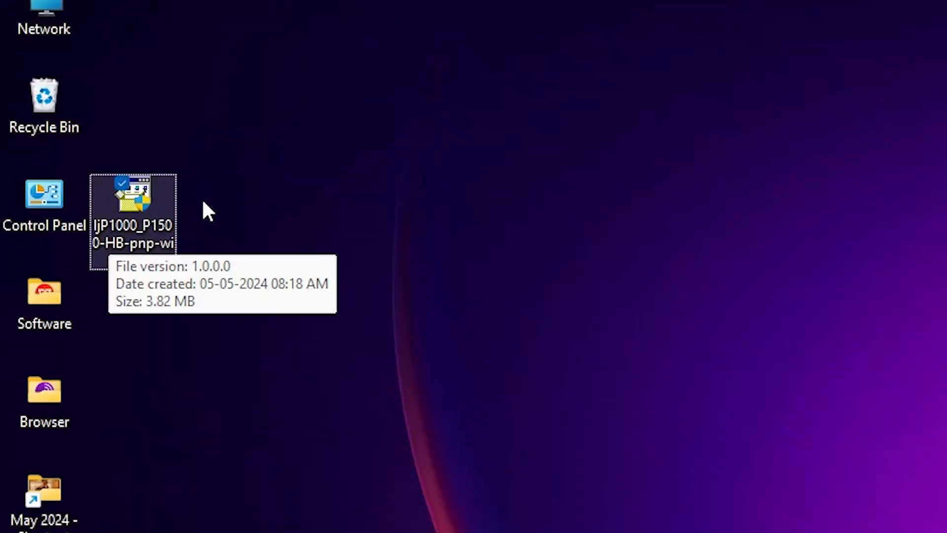
mouse_move(162, 239)
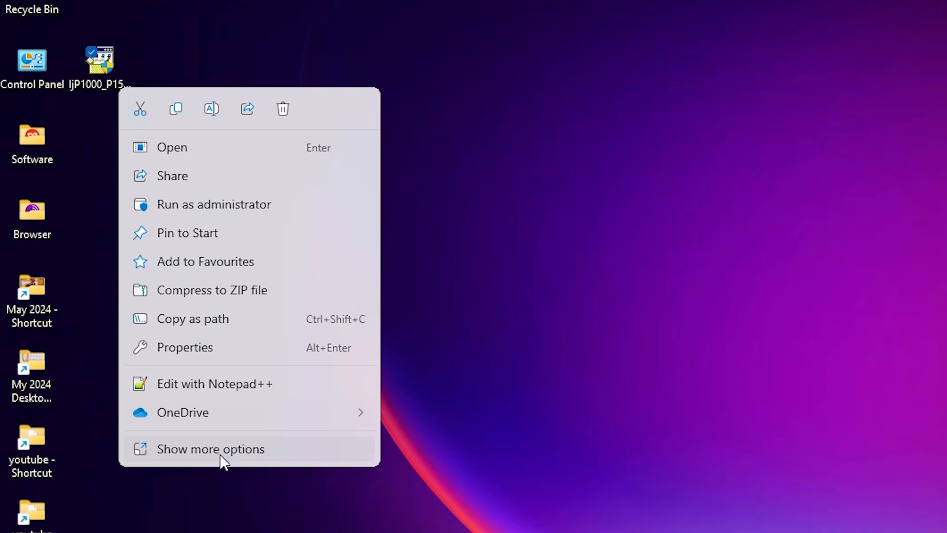
Extract the driver installer and open the ljP1000_P1500-HB-pnp-win64-en folder.
left_click(210, 448)
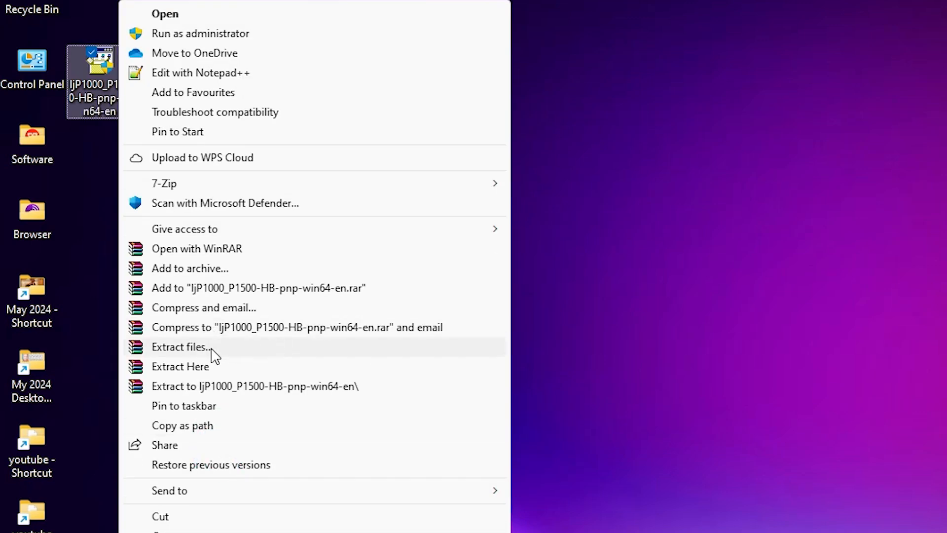
left_click(180, 346)
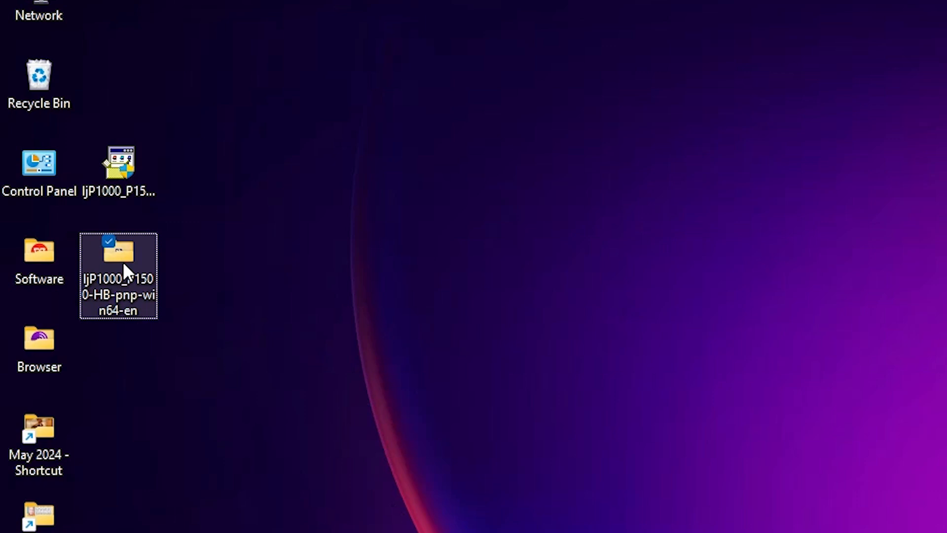
double_click(118, 250)
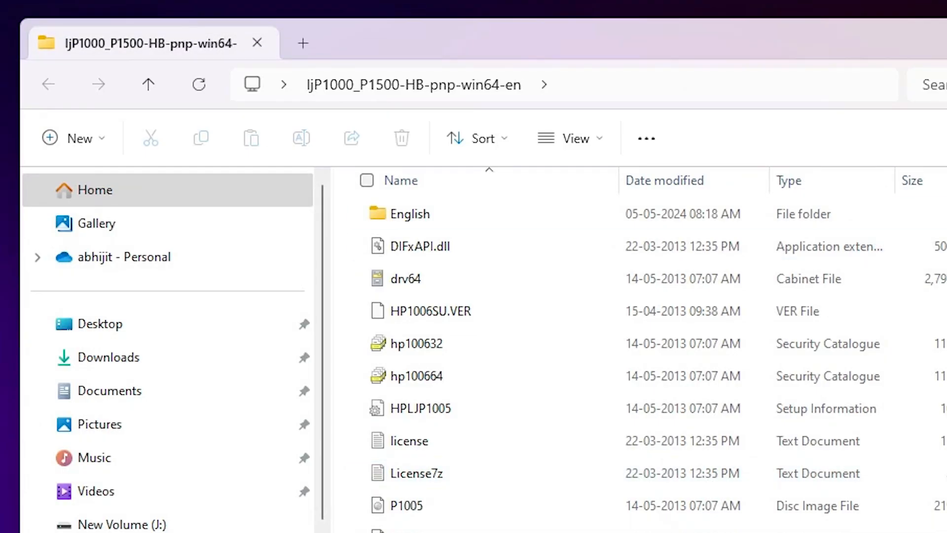
Close the driver folder and search Start for 'pr' to reach printer settings.
left_click(256, 43)
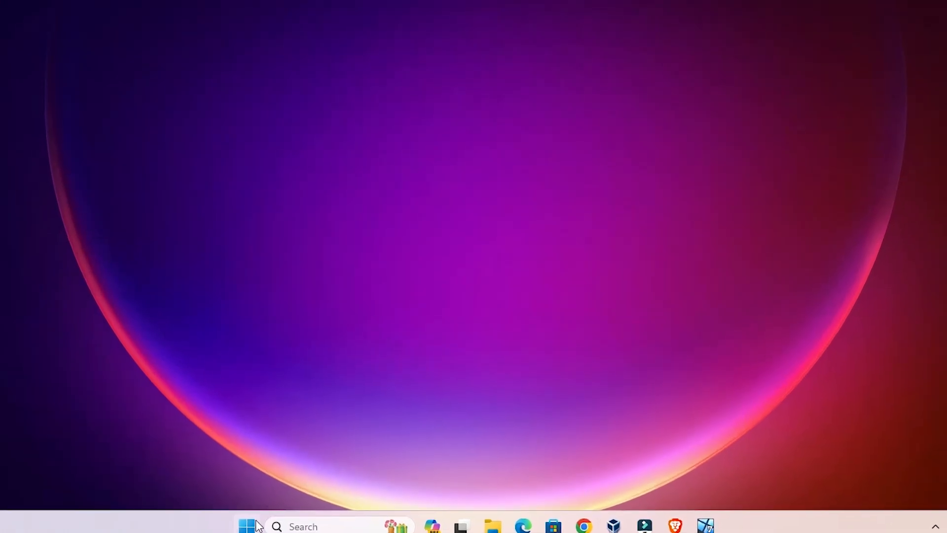
left_click(247, 527)
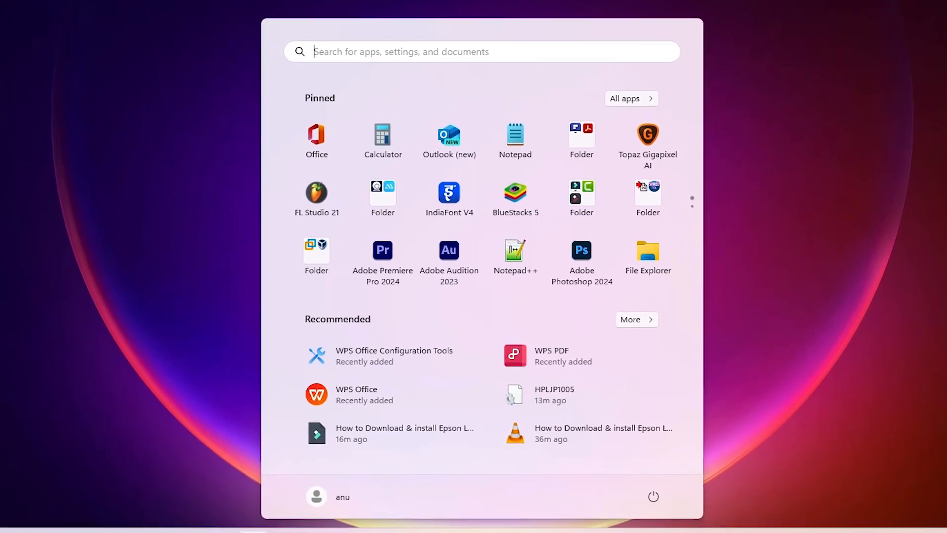
type("pr")
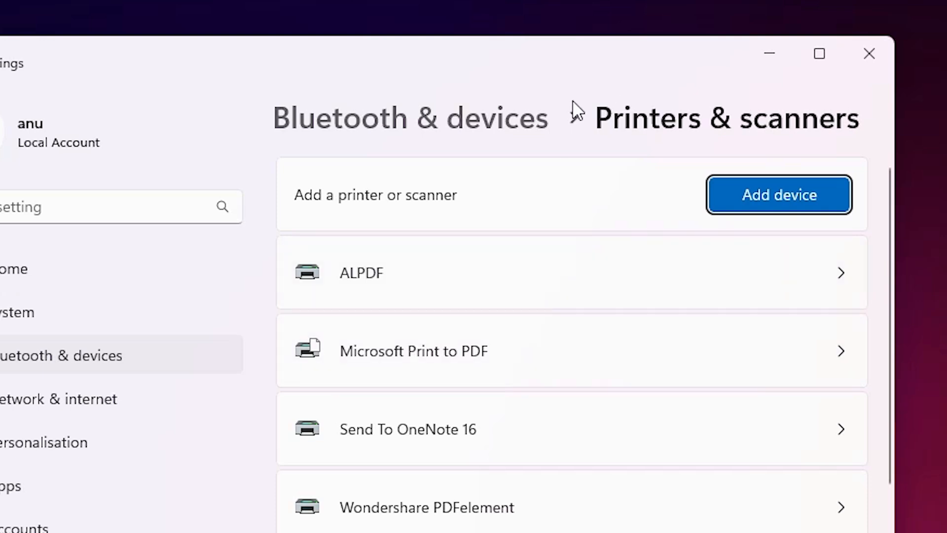
mouse_move(395, 213)
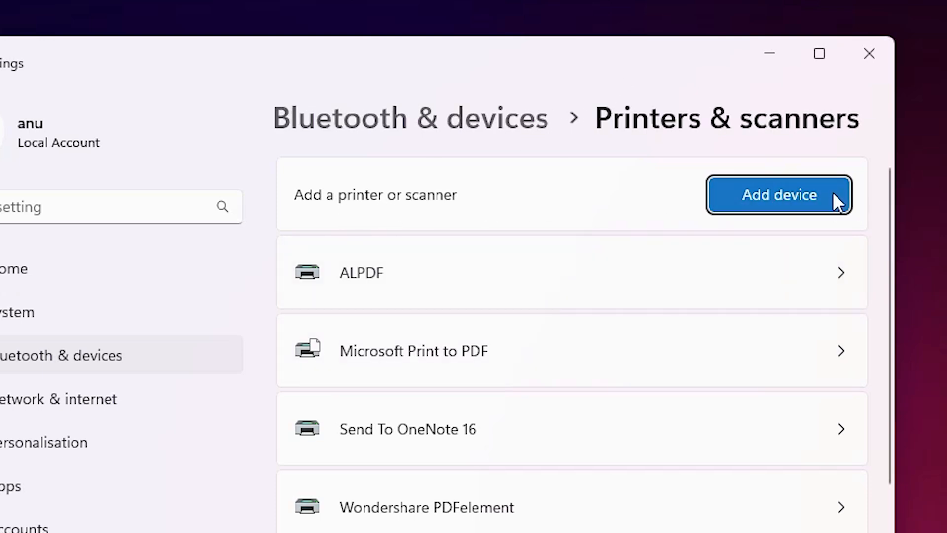
Scan for printers, then choose Add manually for the unlisted printer.
left_click(779, 194)
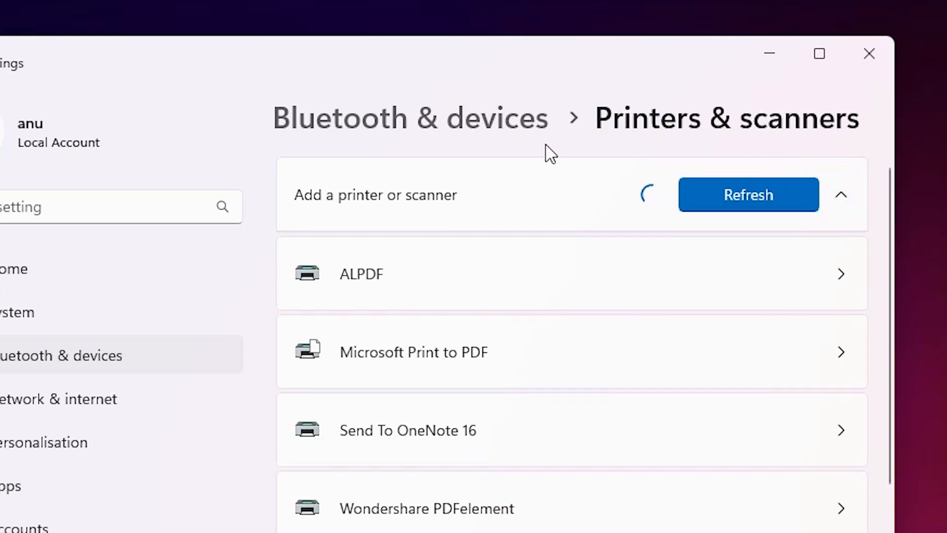
mouse_move(500, 234)
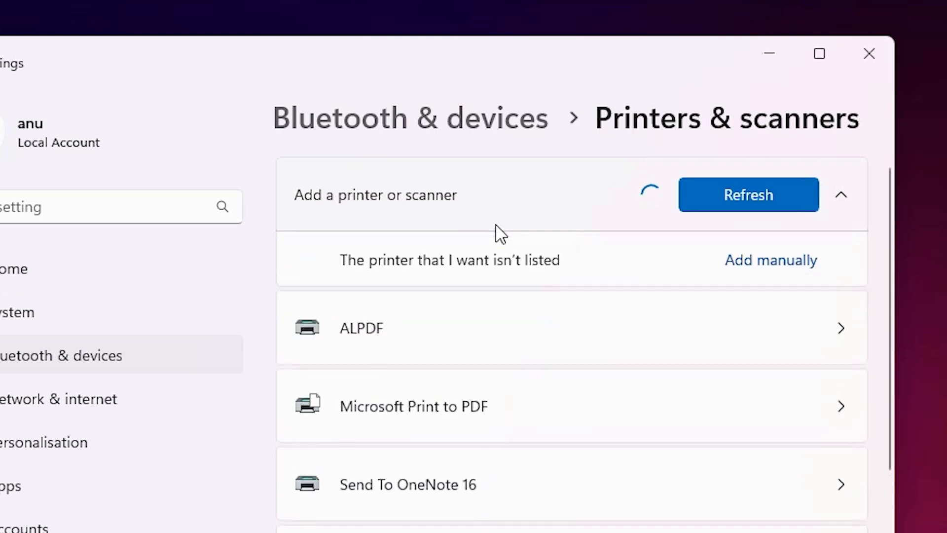
mouse_move(436, 273)
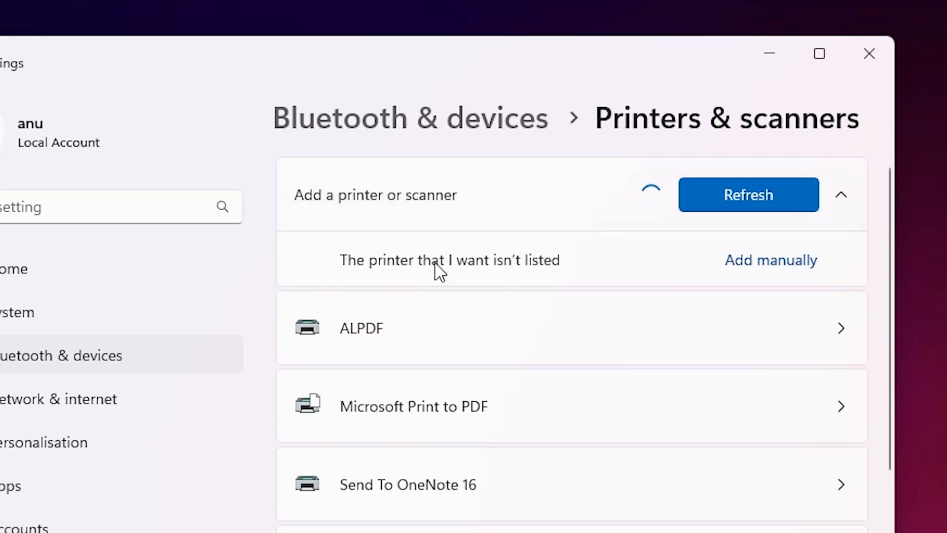
mouse_move(542, 273)
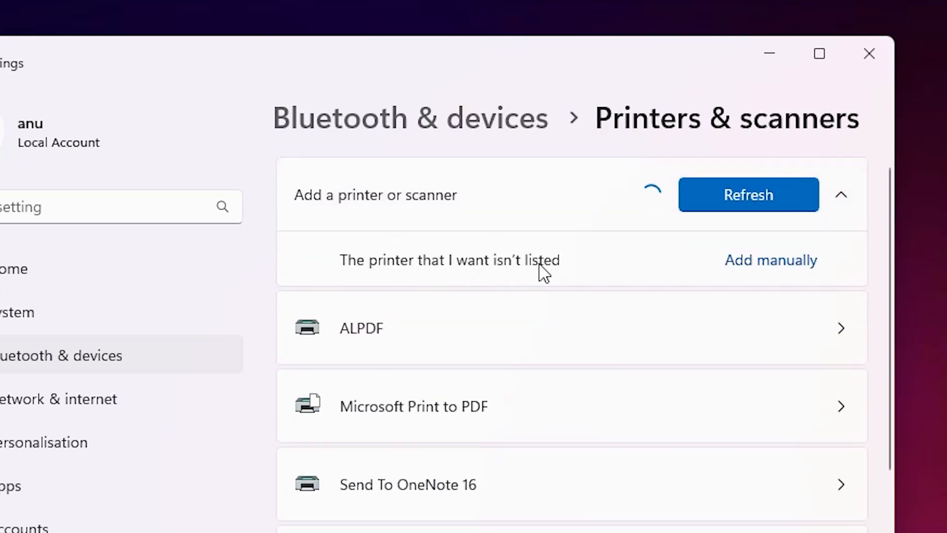
left_click(770, 260)
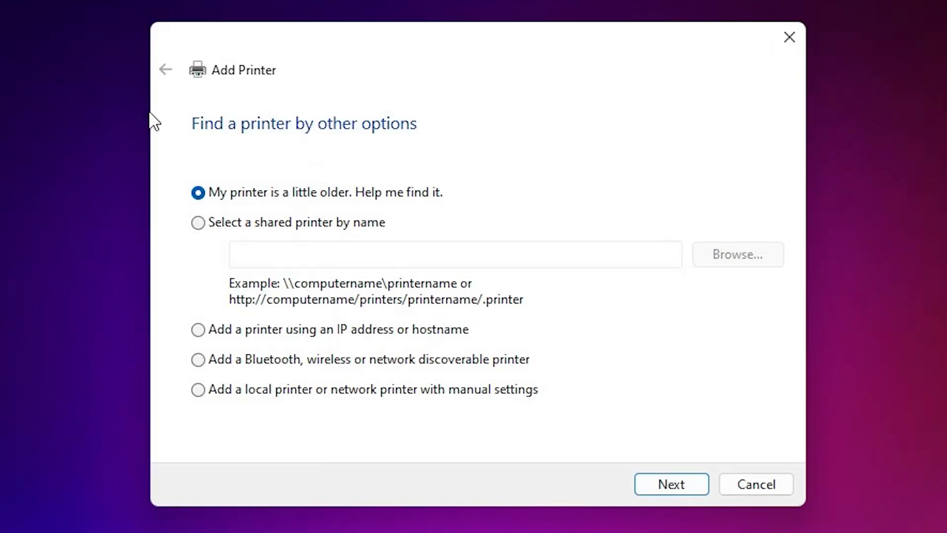
mouse_move(271, 411)
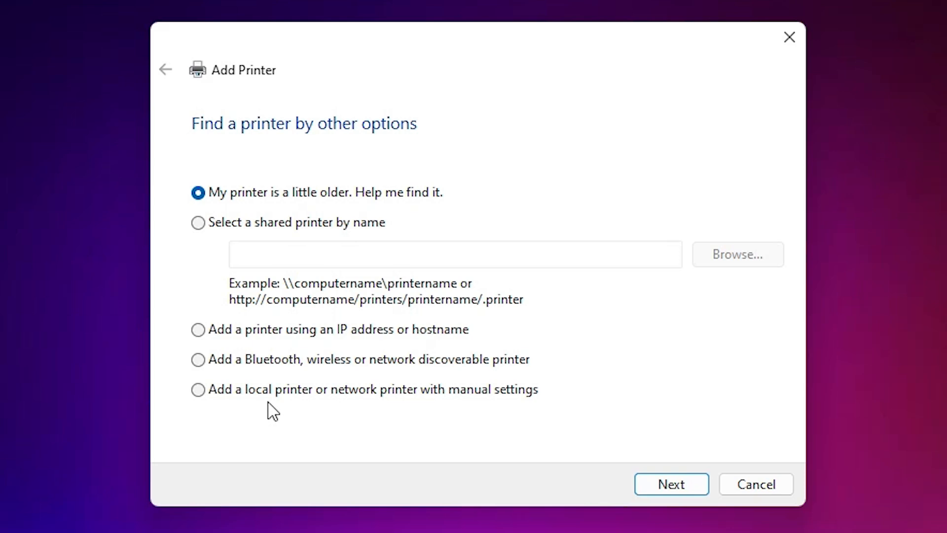
Choose 'Add a local printer or network printer with manual settings' and continue.
left_click(198, 389)
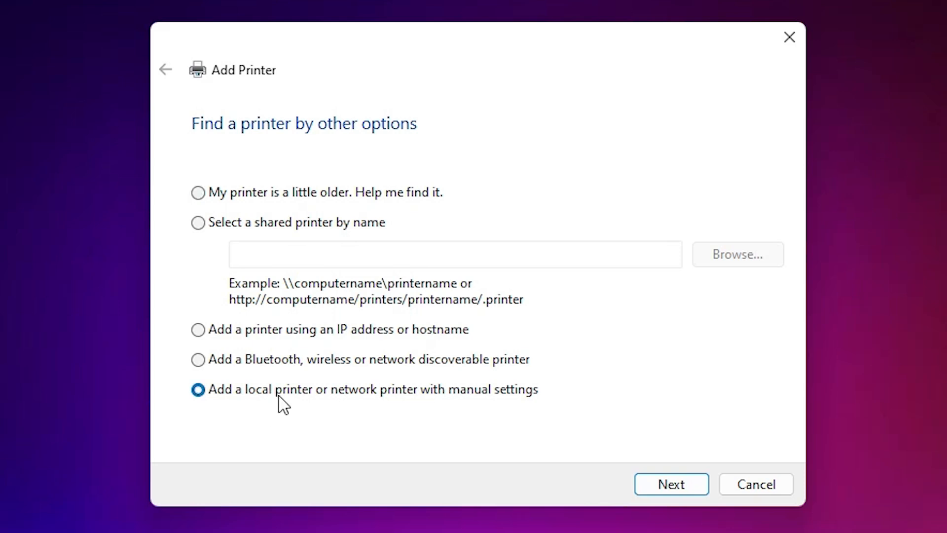
mouse_move(478, 405)
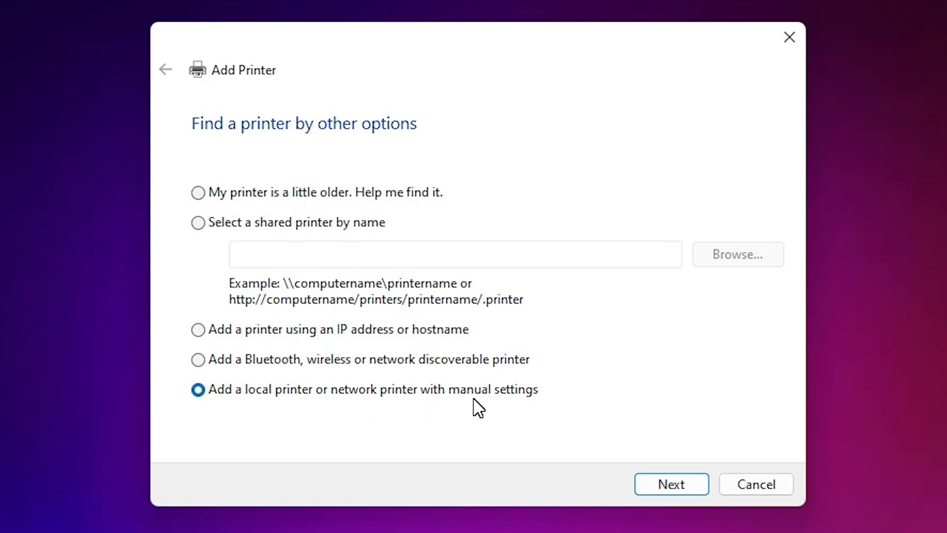
left_click(670, 484)
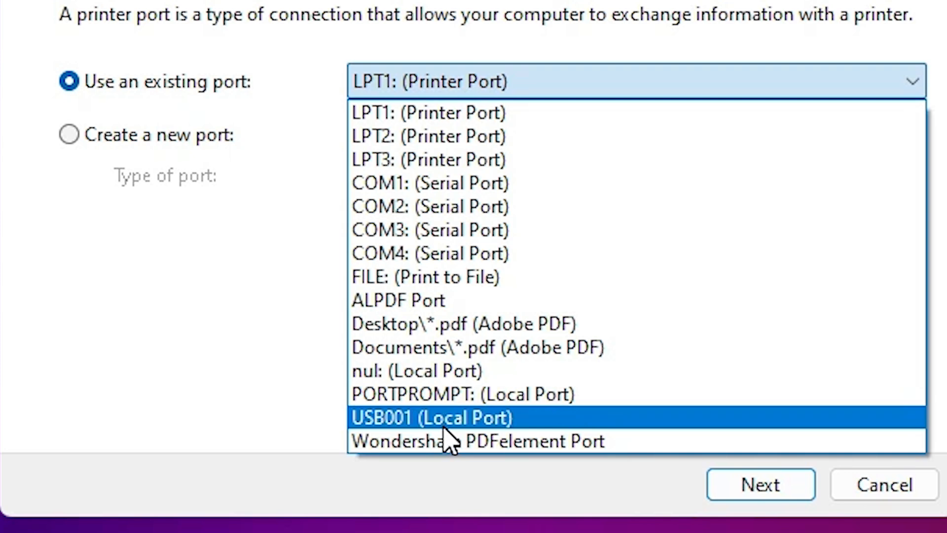
Select the USB001 (Local Port) existing port and continue.
left_click(430, 417)
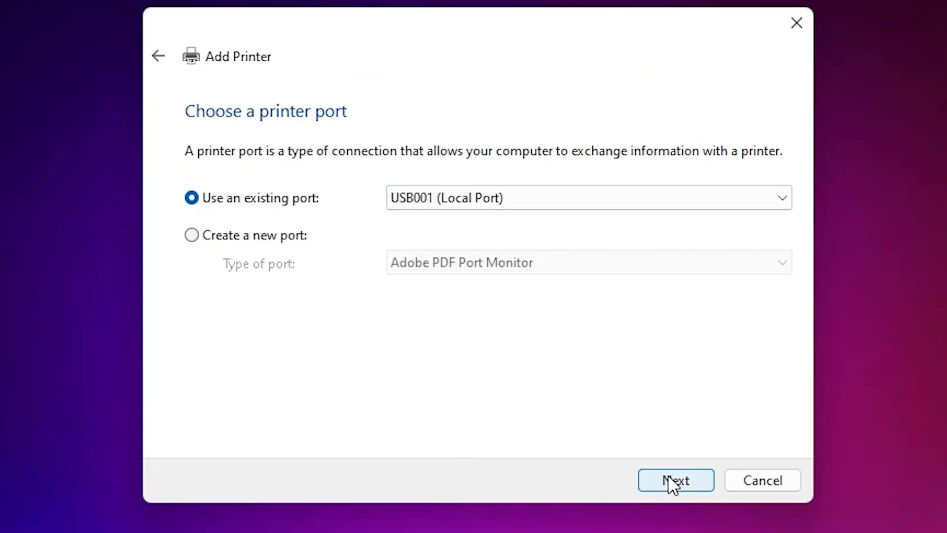
left_click(675, 480)
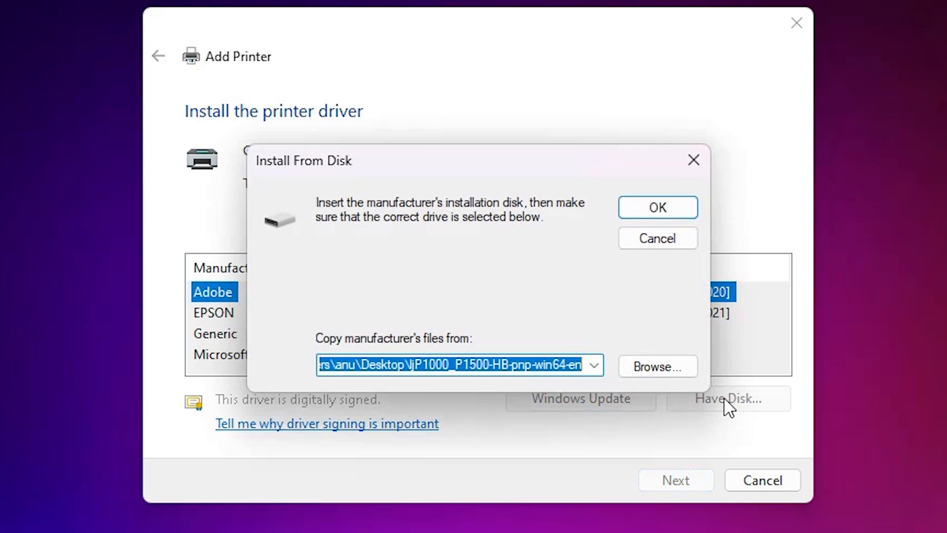
Browse to the extracted folder on the Desktop and load HPLJP1005.INF.
left_click(657, 367)
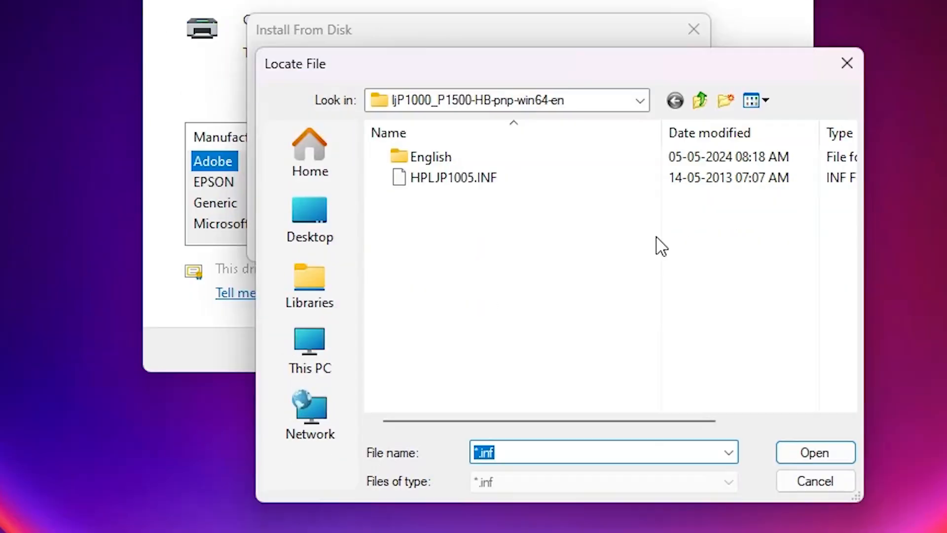
left_click(309, 218)
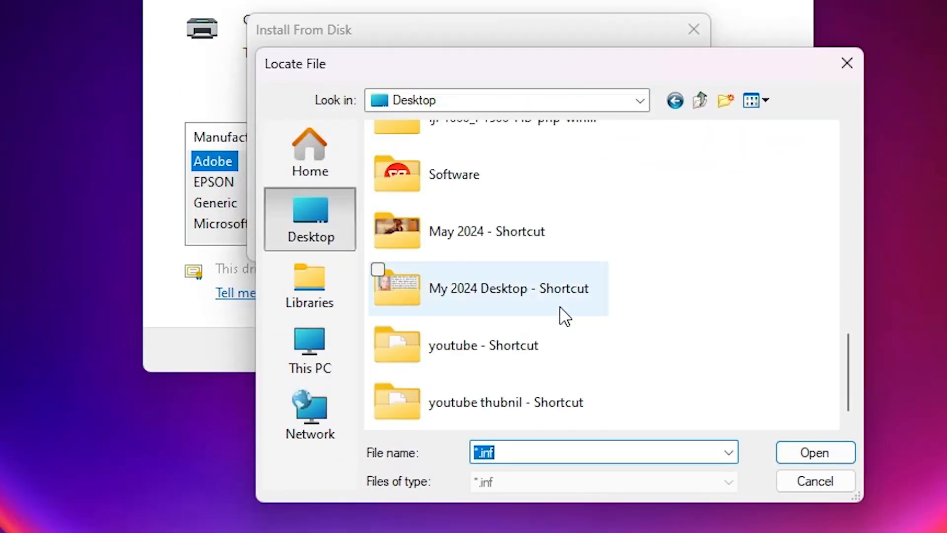
scroll("up", 3)
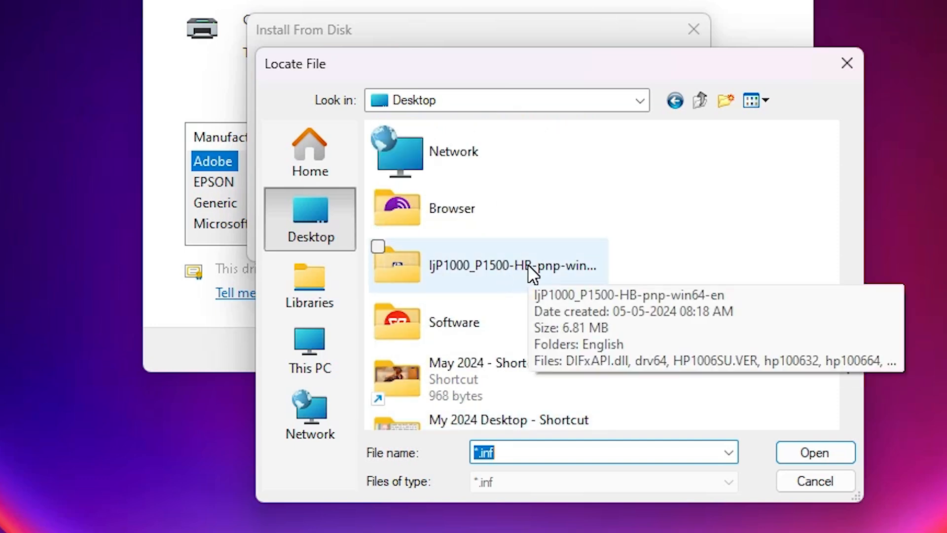
double_click(513, 266)
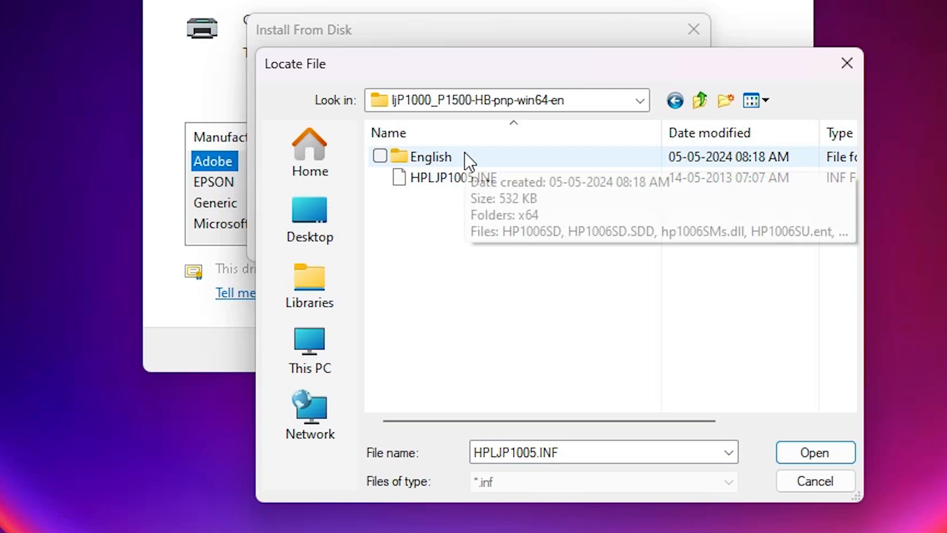
left_click(452, 177)
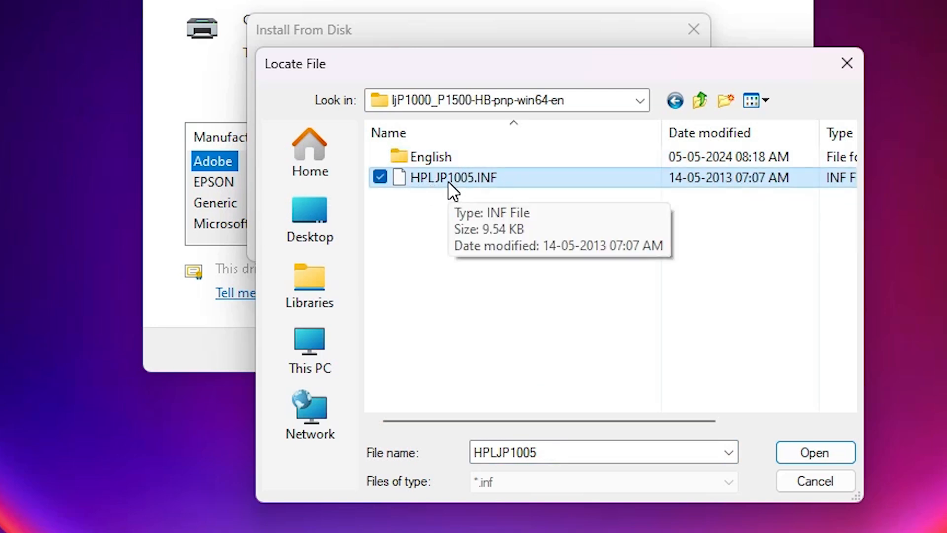
left_click(814, 452)
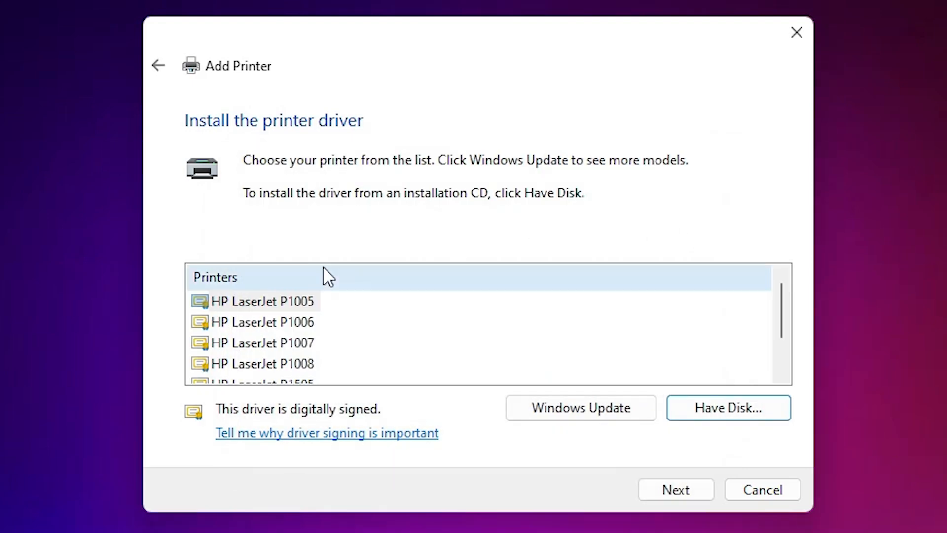
mouse_move(275, 319)
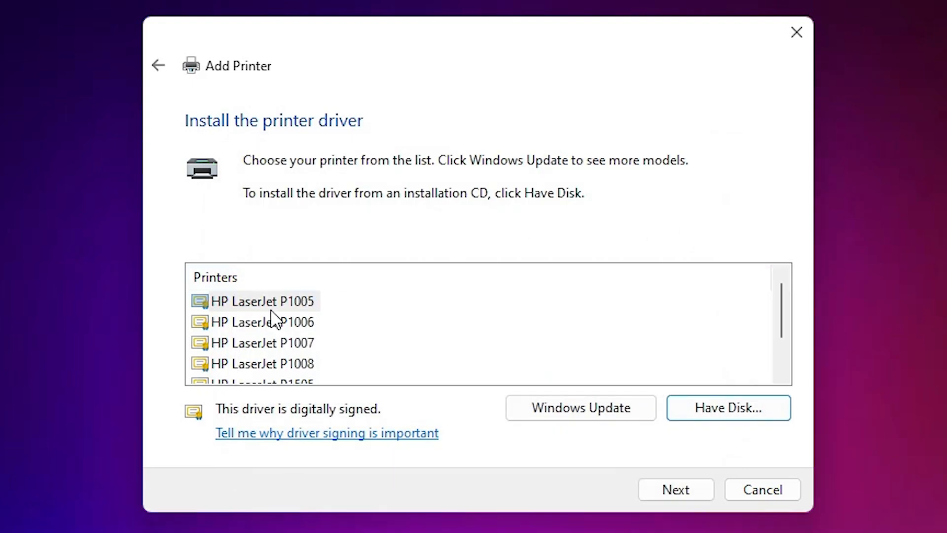
Choose HP LaserJet P1005 as the printer driver model and continue.
left_click(261, 301)
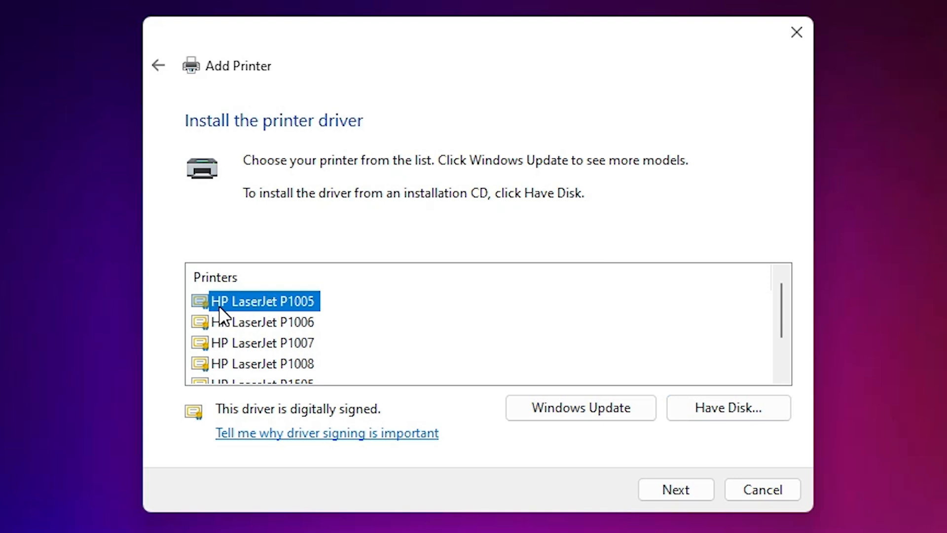
mouse_move(306, 318)
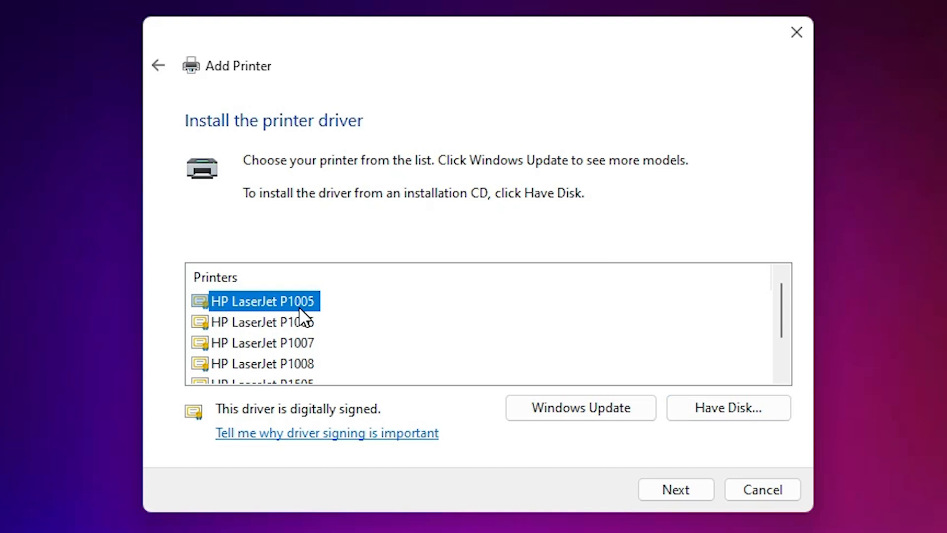
mouse_move(305, 316)
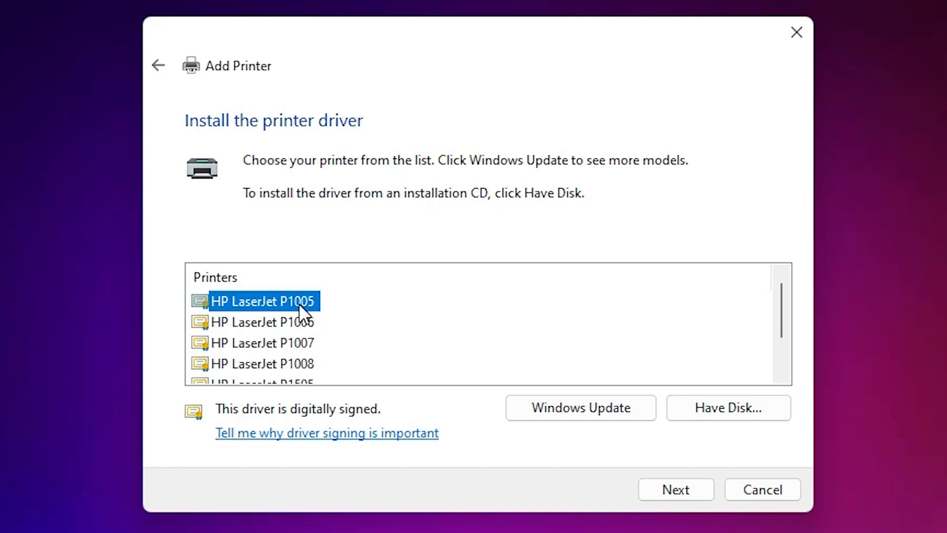
mouse_move(676, 490)
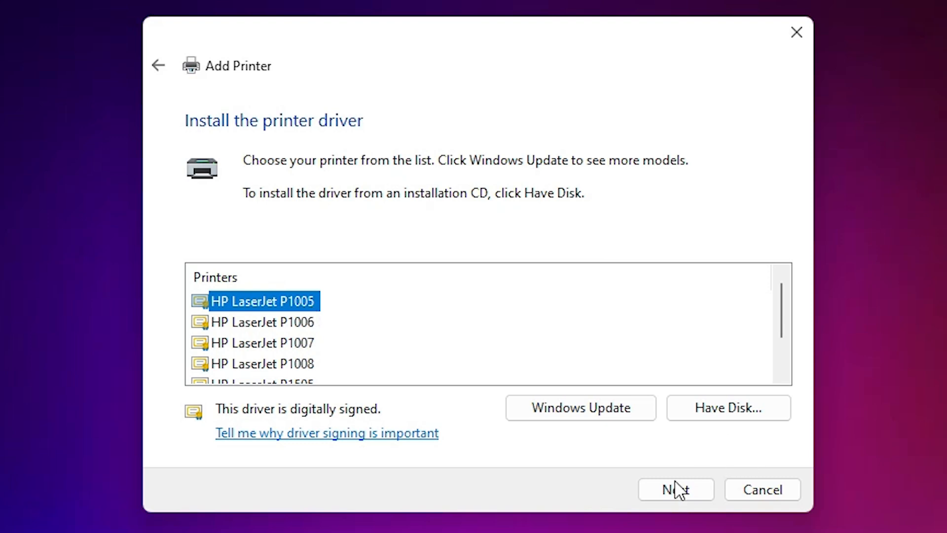
left_click(674, 489)
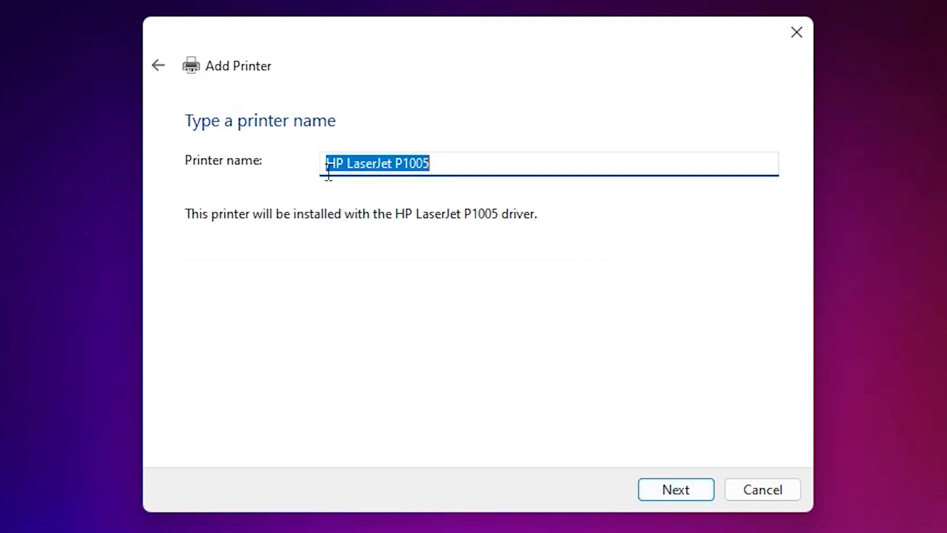
mouse_move(406, 186)
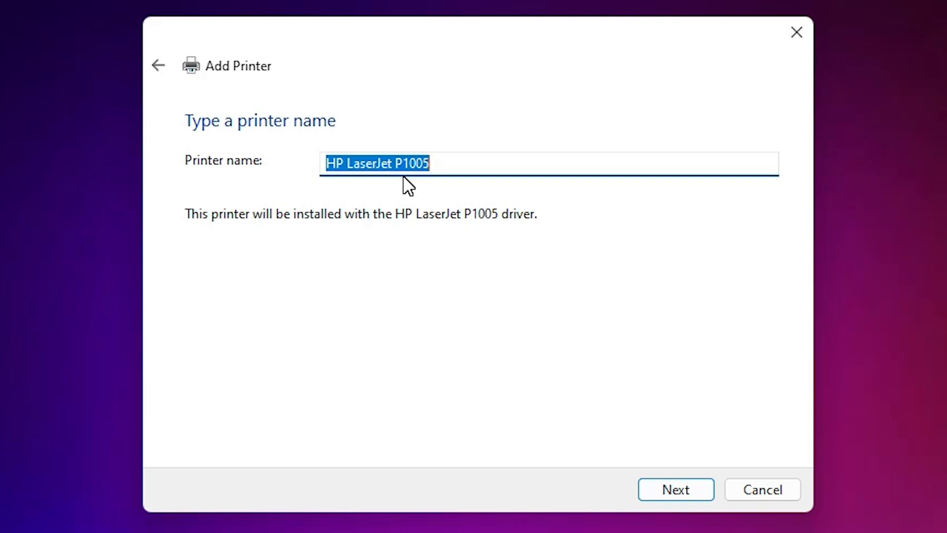
mouse_move(649, 419)
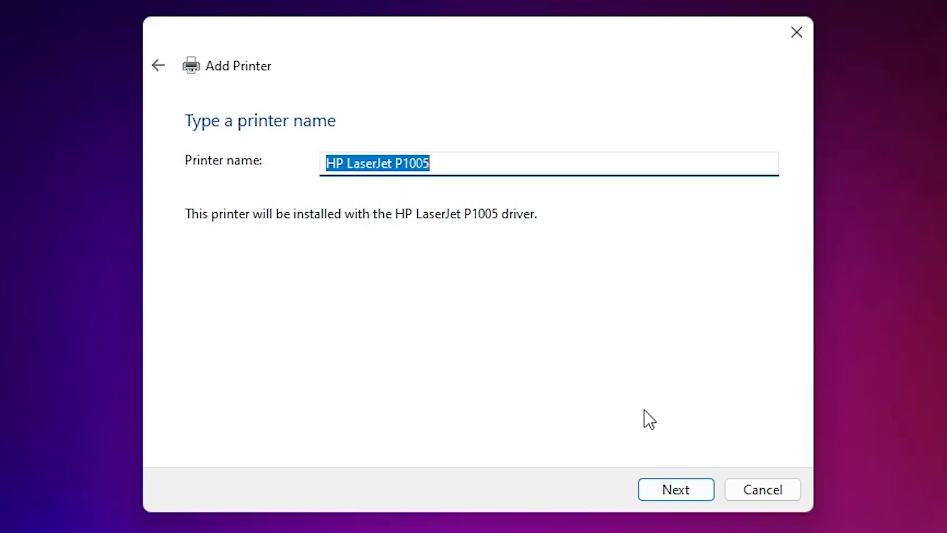
Add HP LaserJet P1005 under its suggested name, unshared, and finish the wizard.
left_click(675, 489)
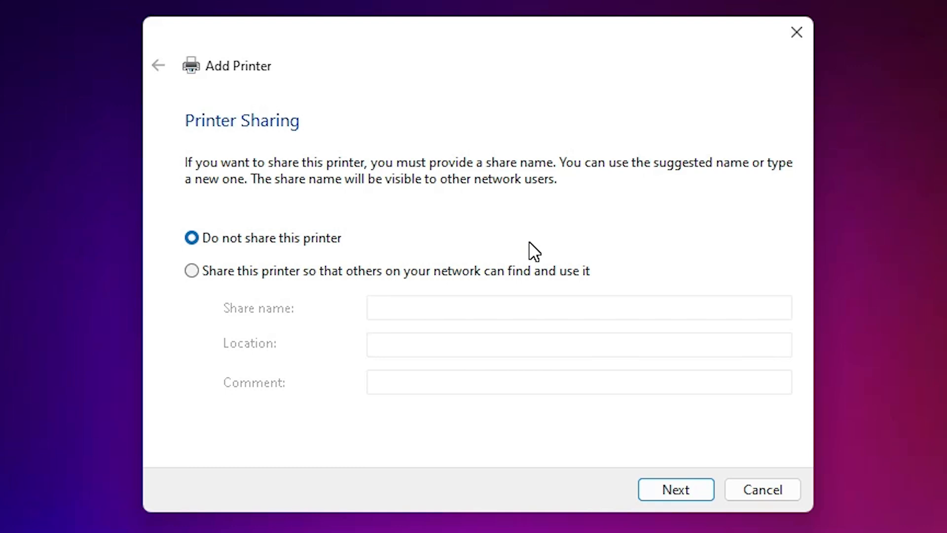
mouse_move(413, 286)
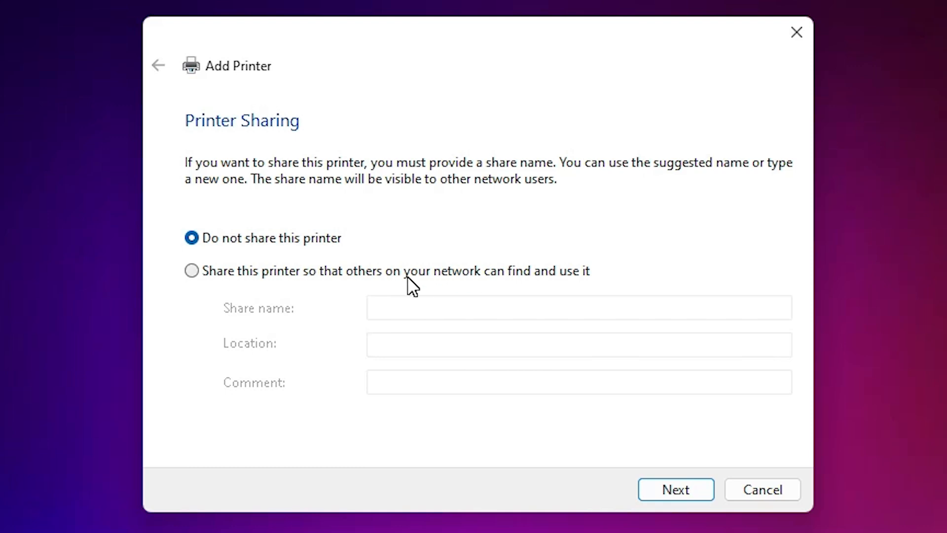
mouse_move(284, 252)
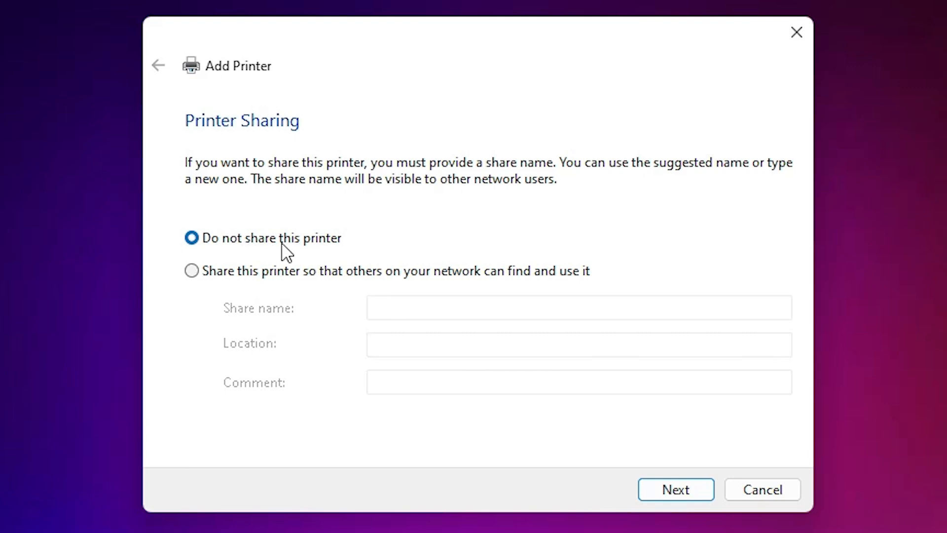
left_click(675, 489)
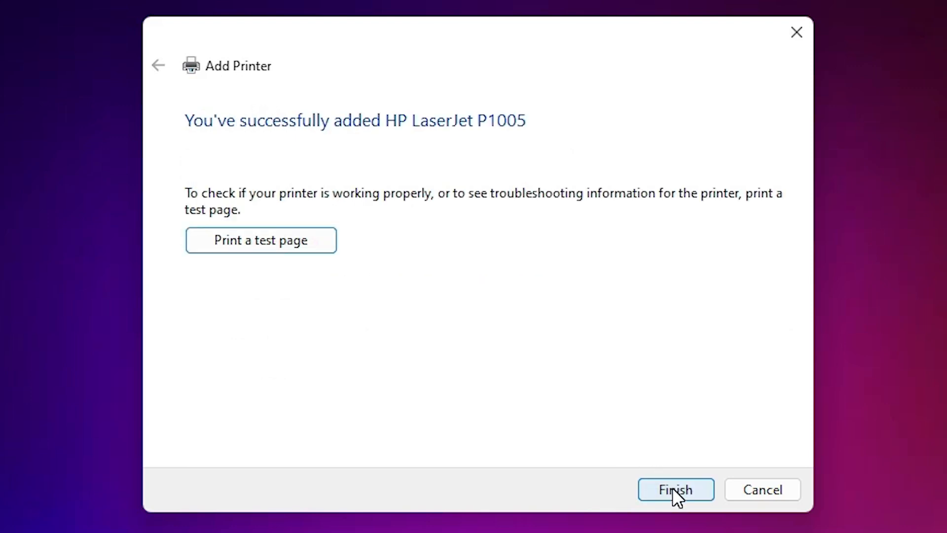
mouse_move(378, 247)
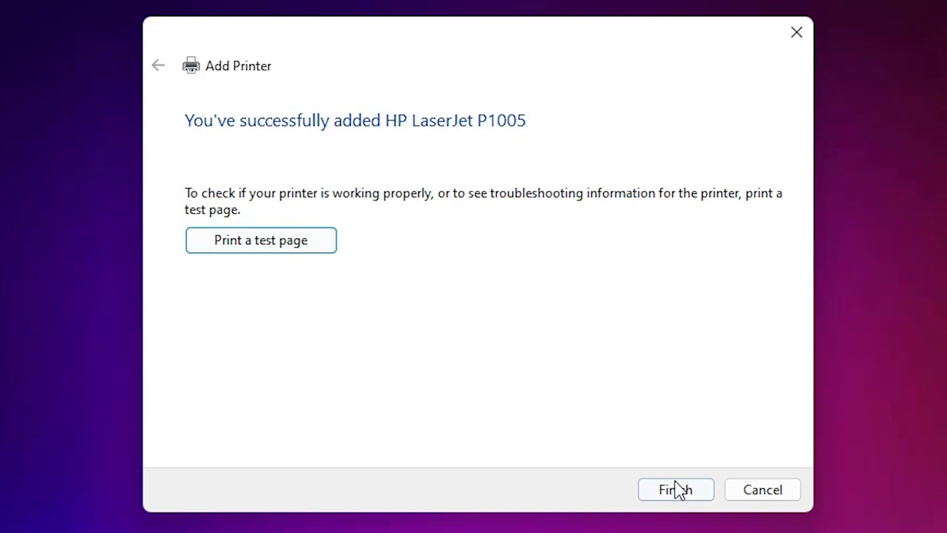
left_click(675, 490)
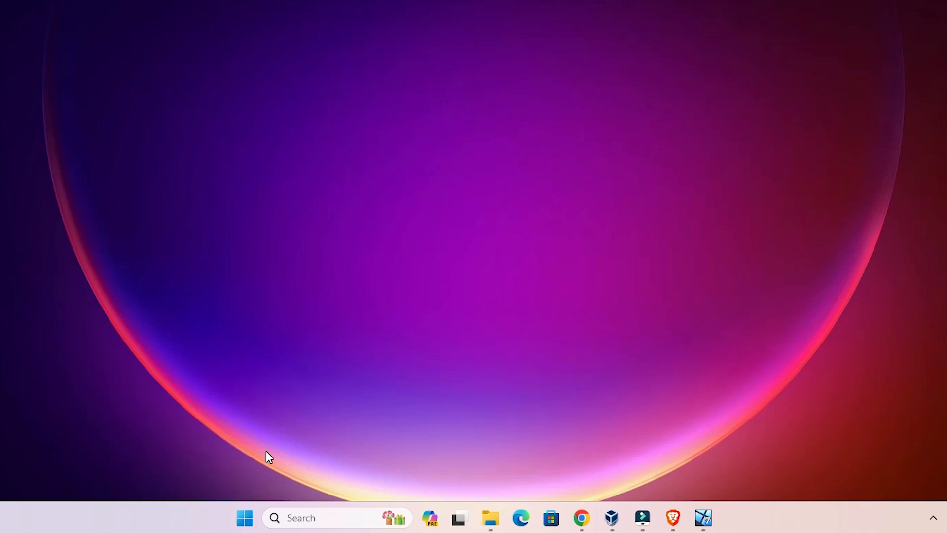
Search 'pr' from Start to open Printers & scanners and check for HP LaserJet P1005.
left_click(244, 517)
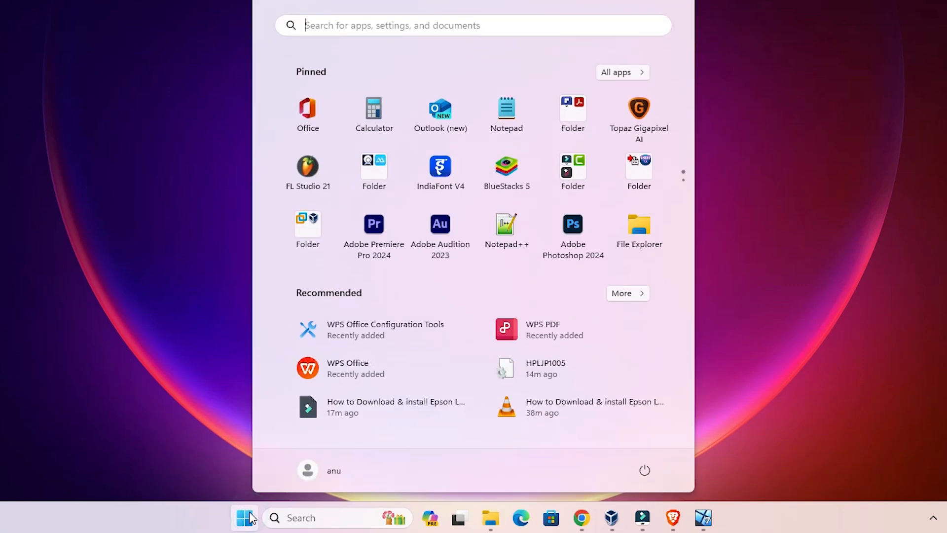
type("pr")
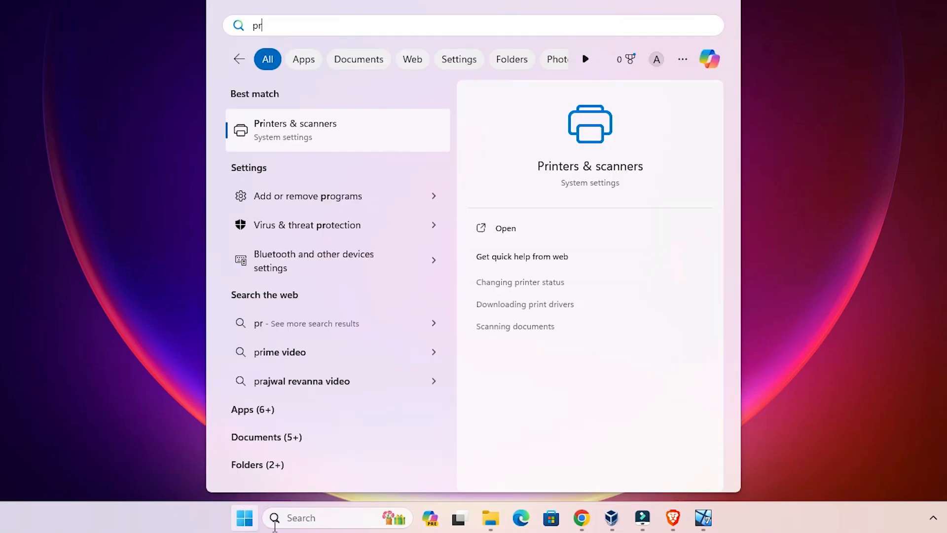
left_click(295, 129)
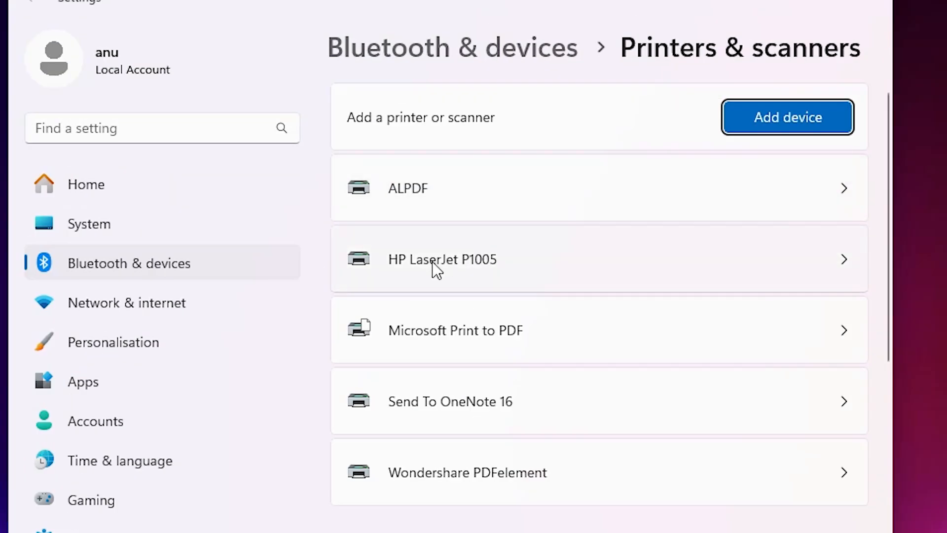
mouse_move(487, 275)
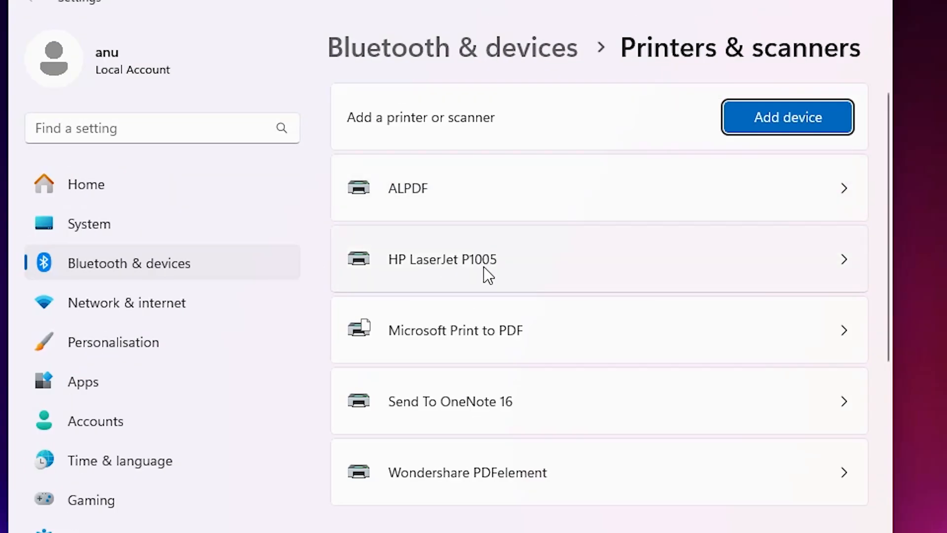
mouse_move(419, 292)
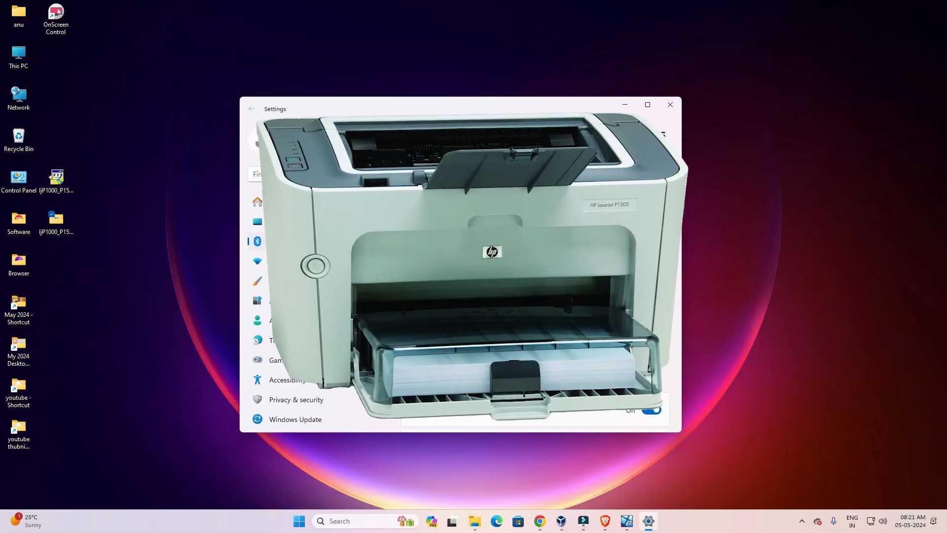
left_click(669, 104)
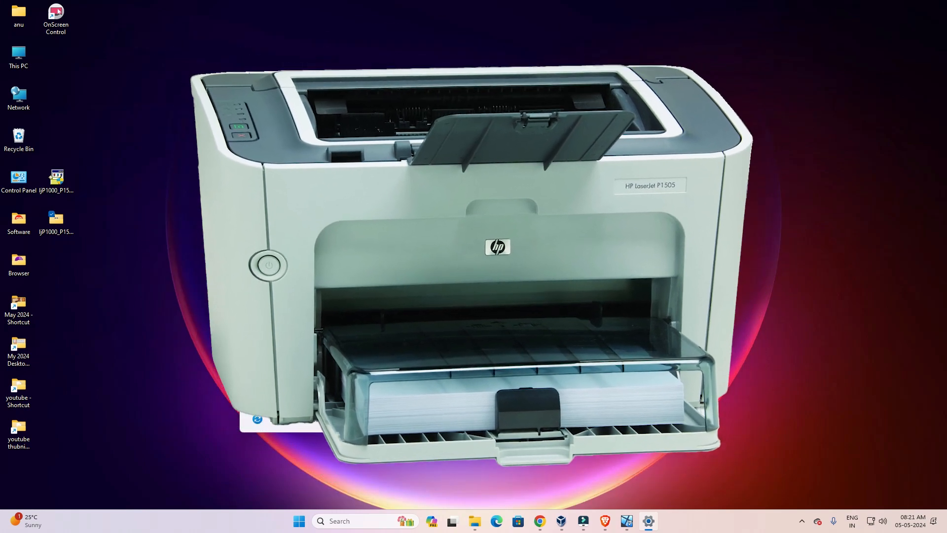
left_click(648, 521)
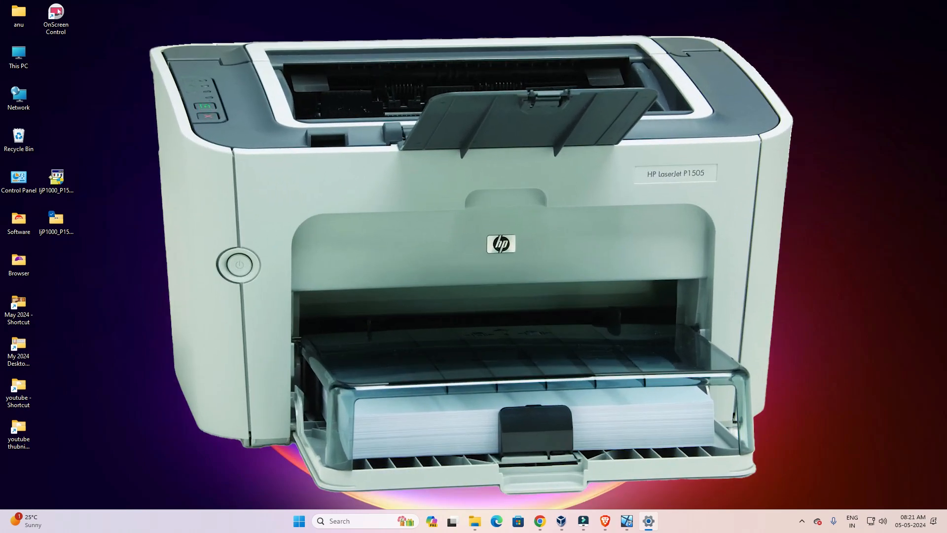
left_click(648, 521)
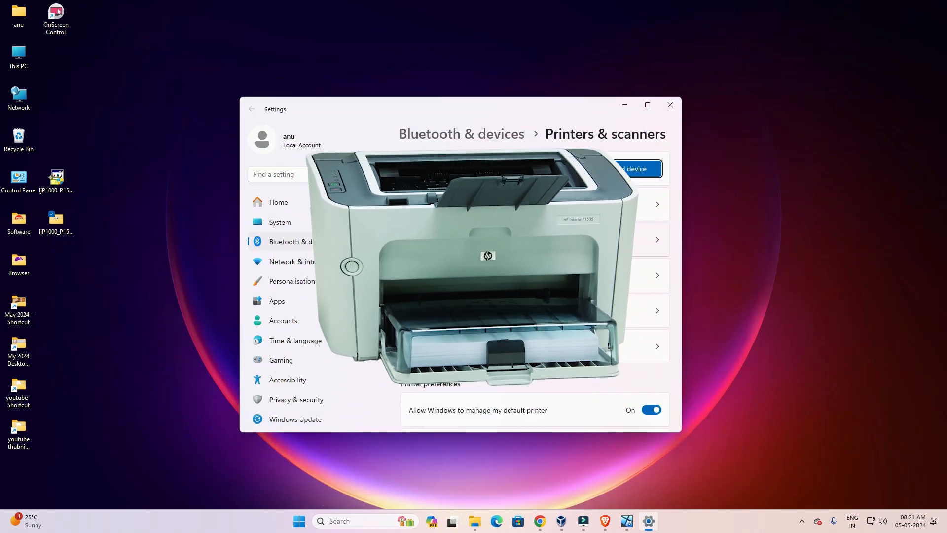